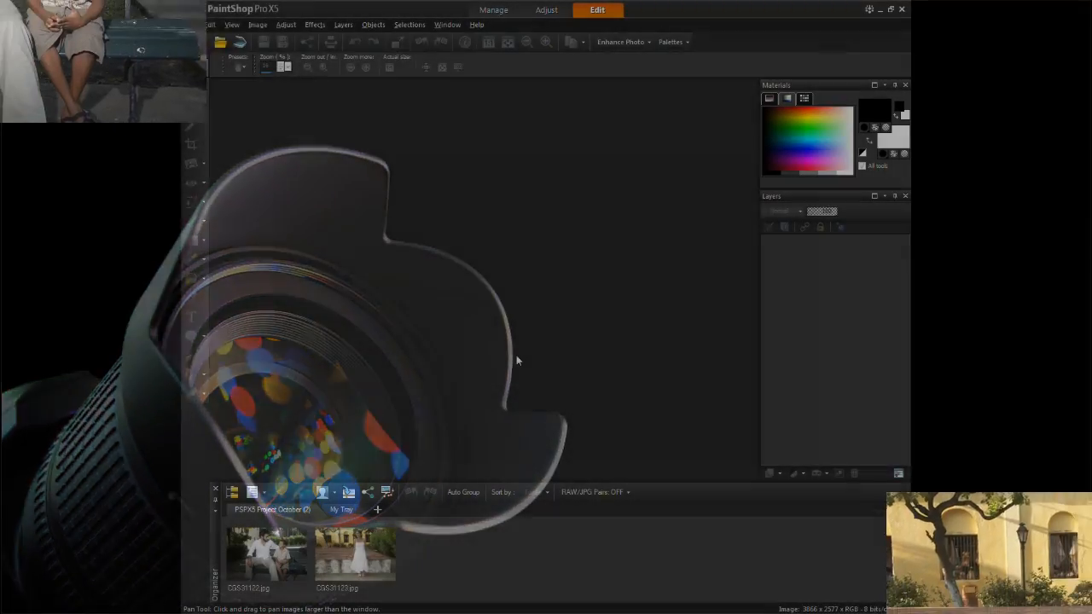
Step: Select the woman photo and add the man-and-boy bench photo to the picks
{"action": "double_click", "coordinate": [355, 553]}
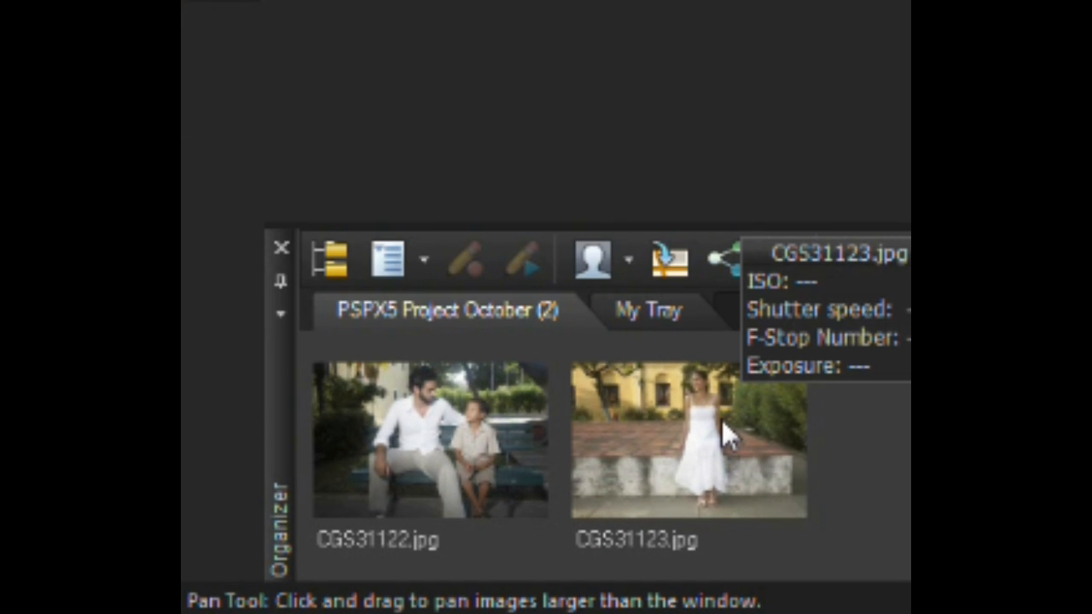
{"action": "left_click", "coordinate": [690, 440]}
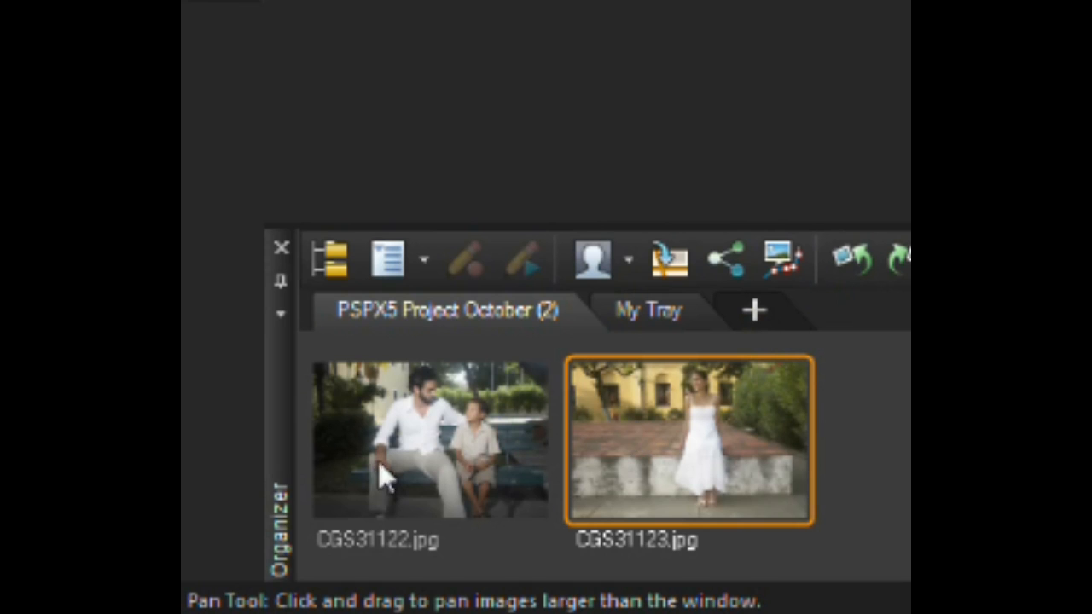
{"action": "left_click", "coordinate": [430, 441]}
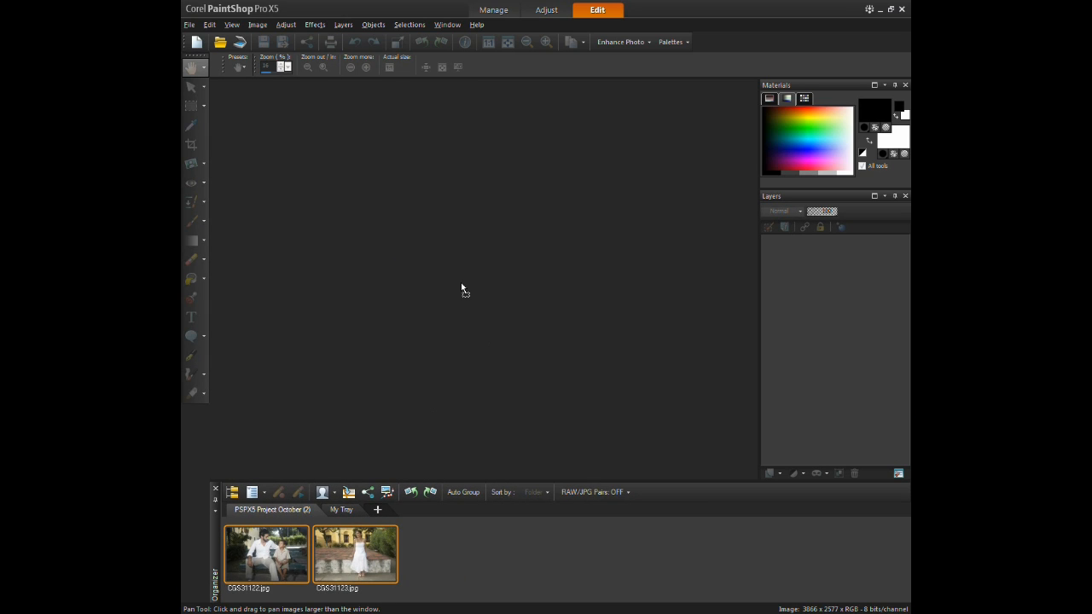
Step: Open both photos and choose the Freehand Selection tool in Smart Edge, Add mode
{"action": "double_click", "coordinate": [355, 553]}
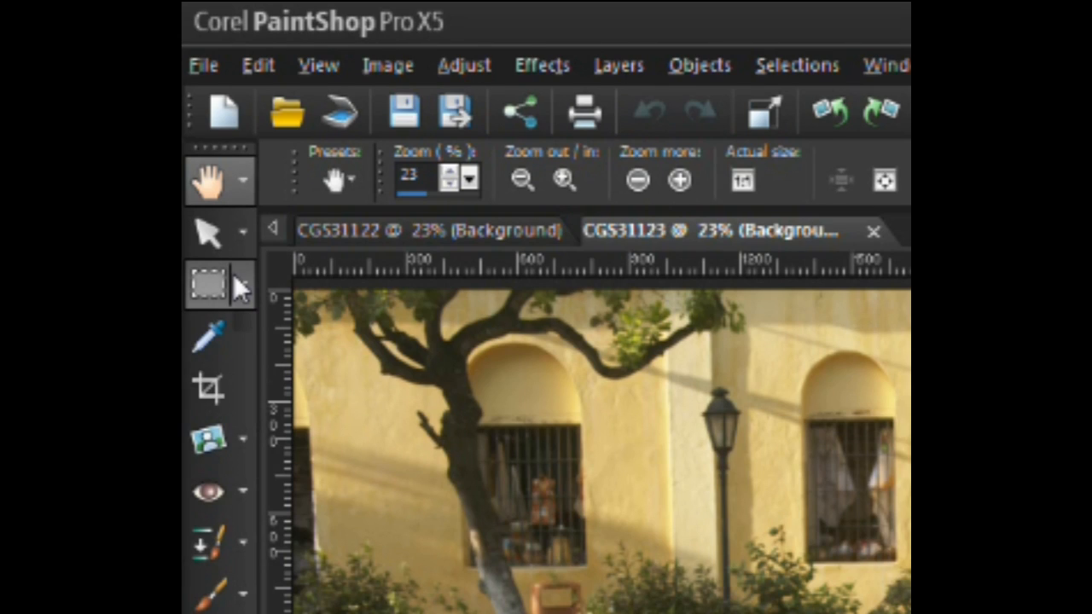
{"action": "left_click", "coordinate": [243, 284]}
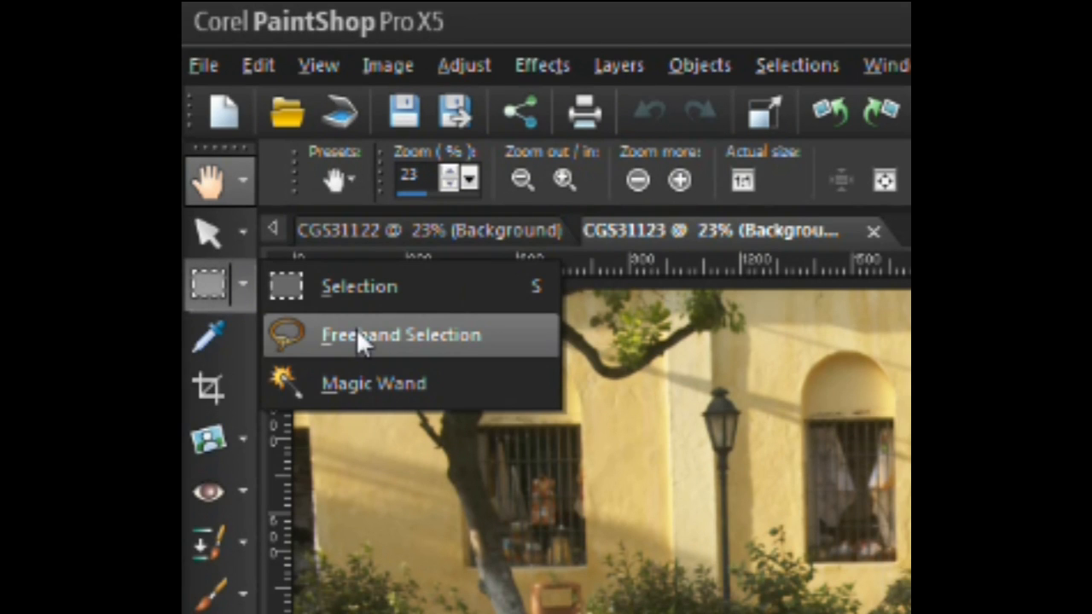
{"action": "left_click", "coordinate": [400, 333]}
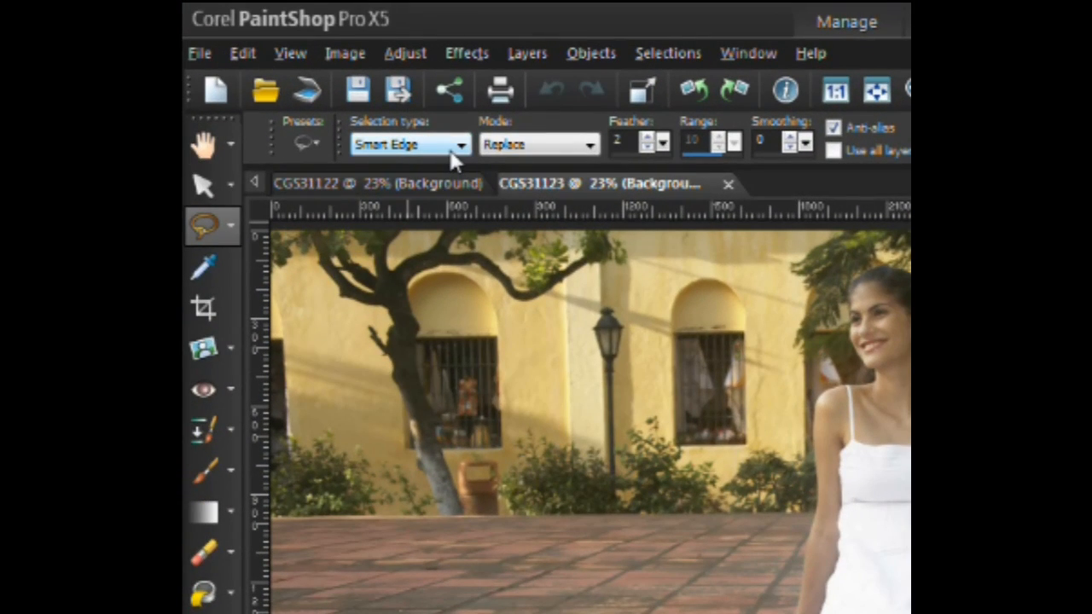
{"action": "mouse_move", "coordinate": [533, 157]}
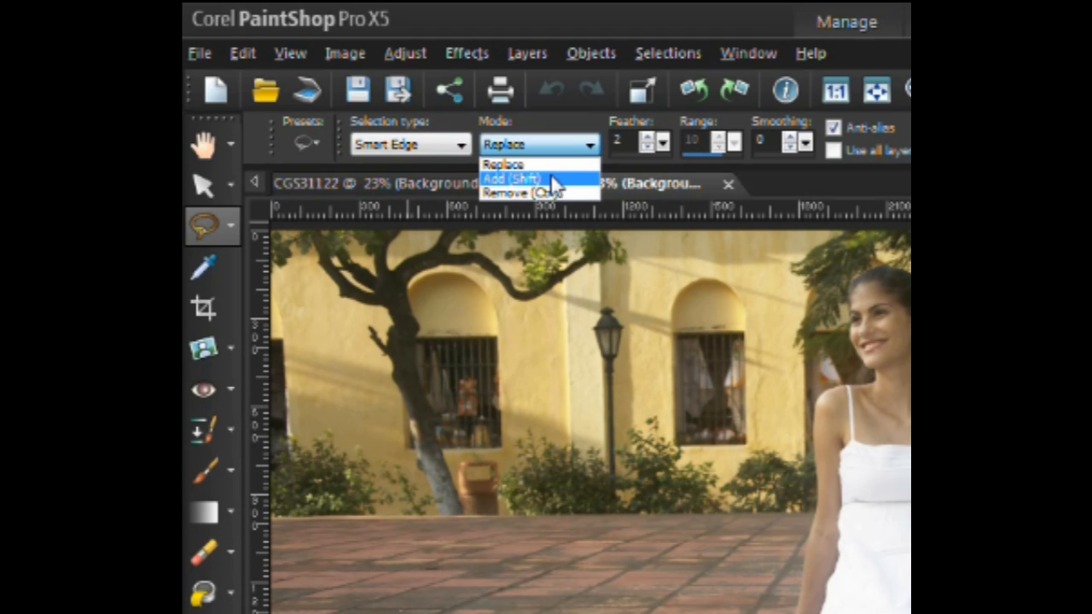
{"action": "left_click", "coordinate": [509, 177]}
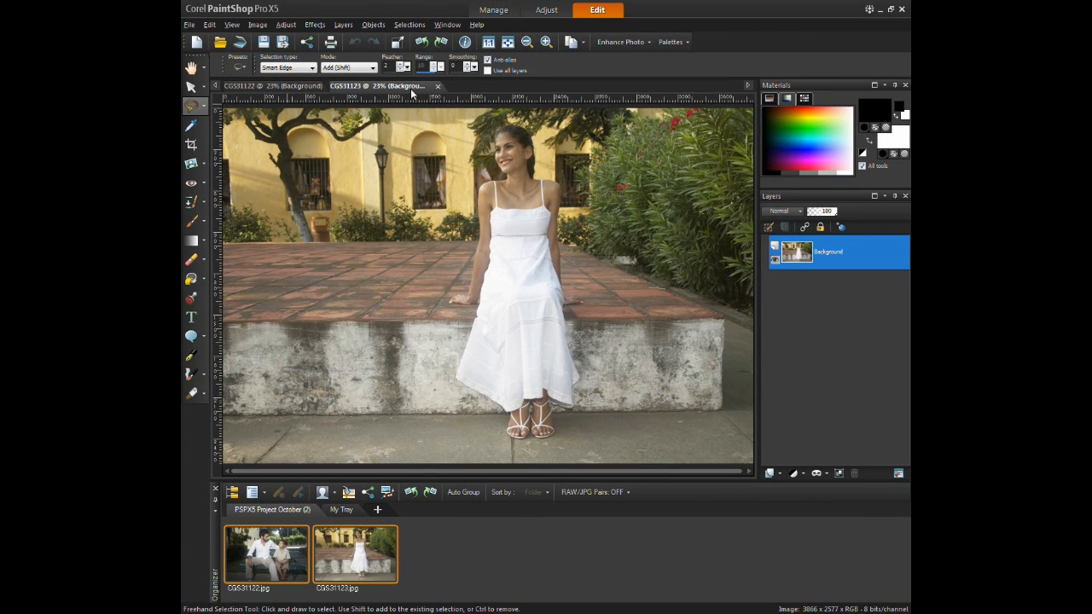
{"action": "mouse_move", "coordinate": [478, 221]}
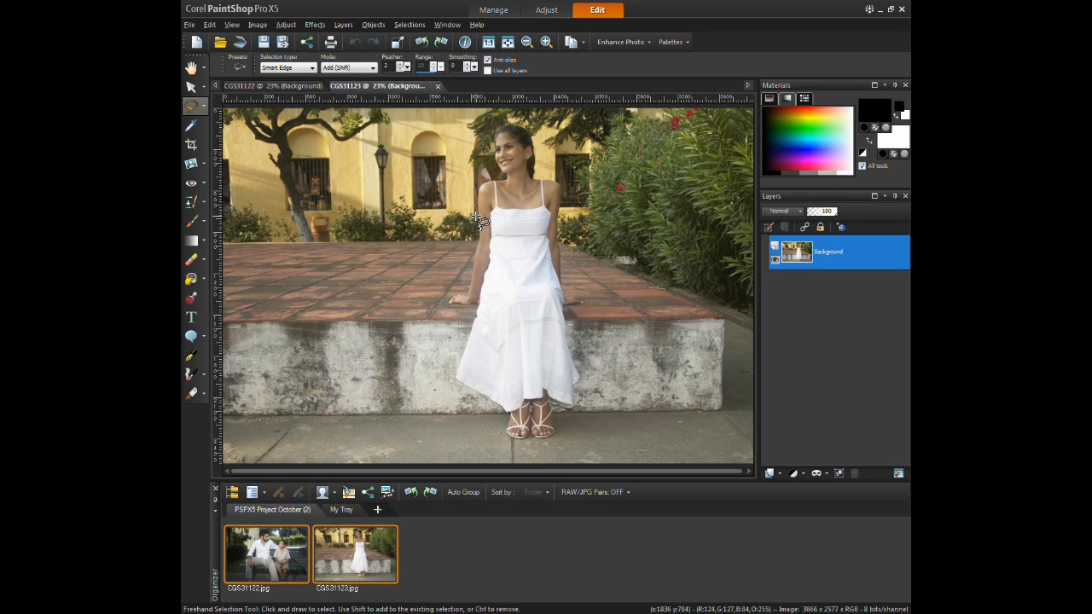
Step: Zoom in on the woman's hand and dress on the ledge
{"action": "left_click", "coordinate": [546, 41]}
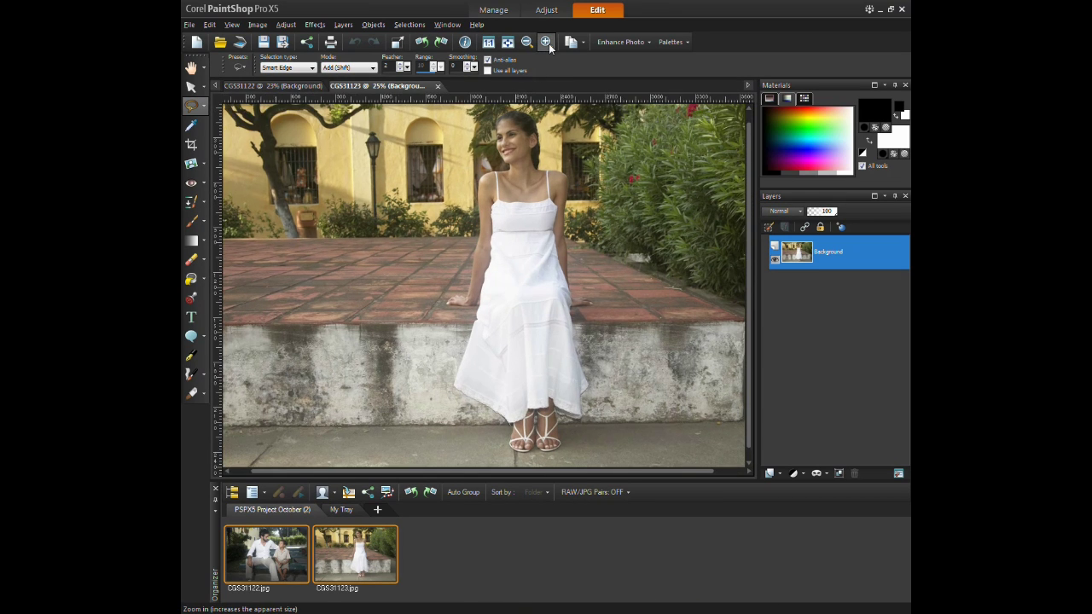
{"action": "left_click", "coordinate": [546, 41]}
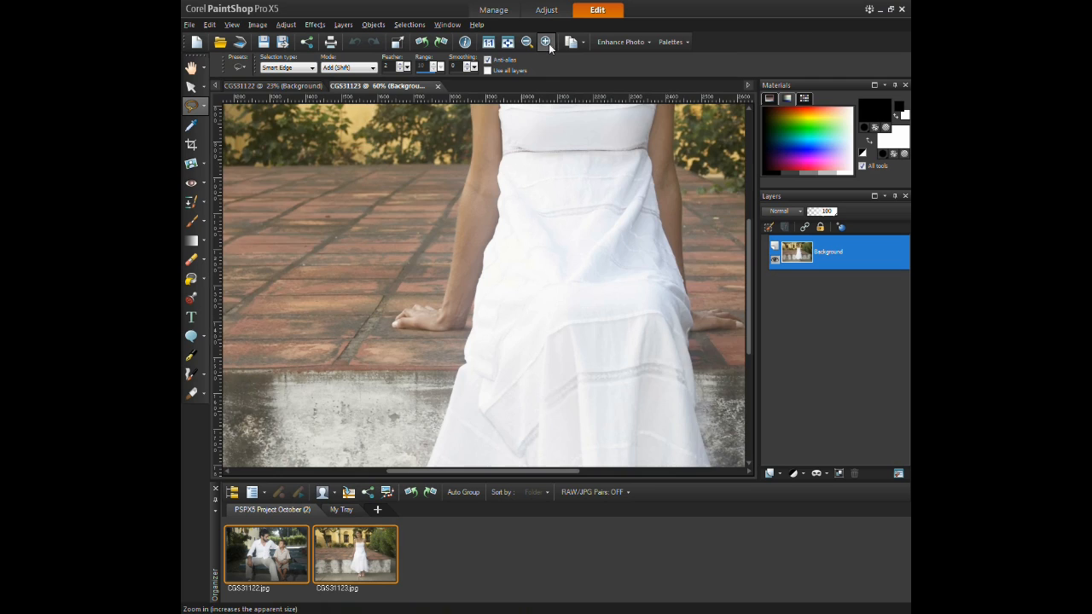
{"action": "left_click", "coordinate": [546, 41]}
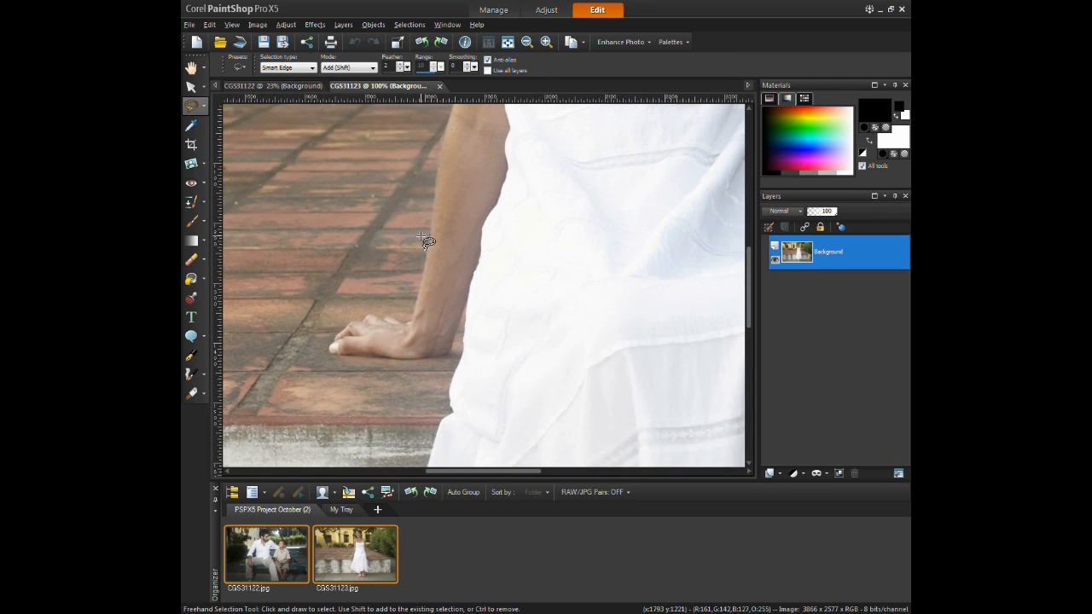
Step: Begin tracing the selection along the woman's shoulder and neck edge
{"action": "left_click_drag", "start_coordinate": [440, 202], "coordinate": [425, 243]}
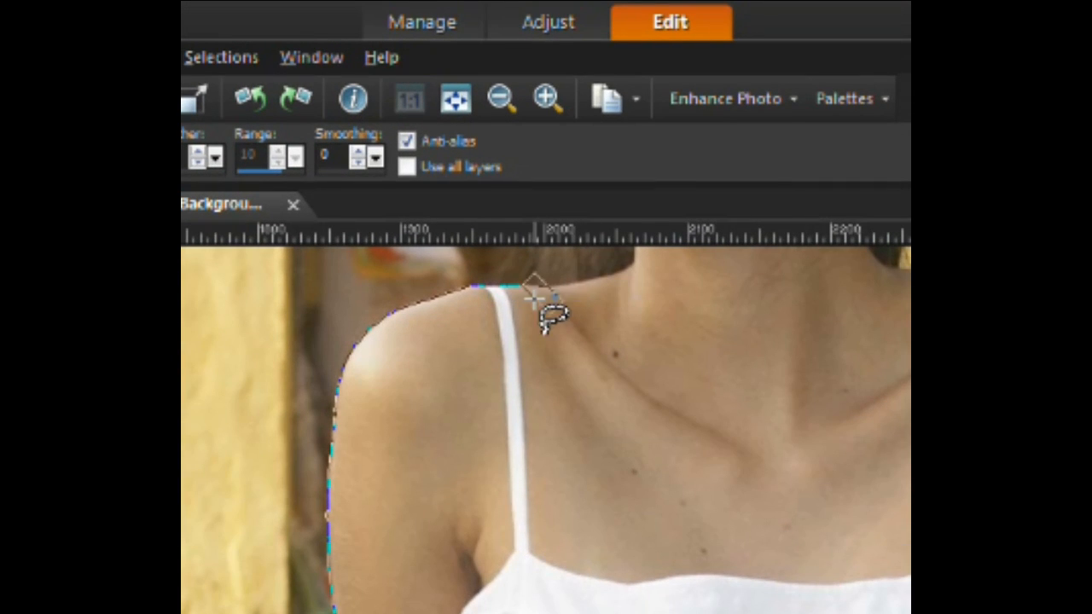
{"action": "mouse_move", "coordinate": [572, 321]}
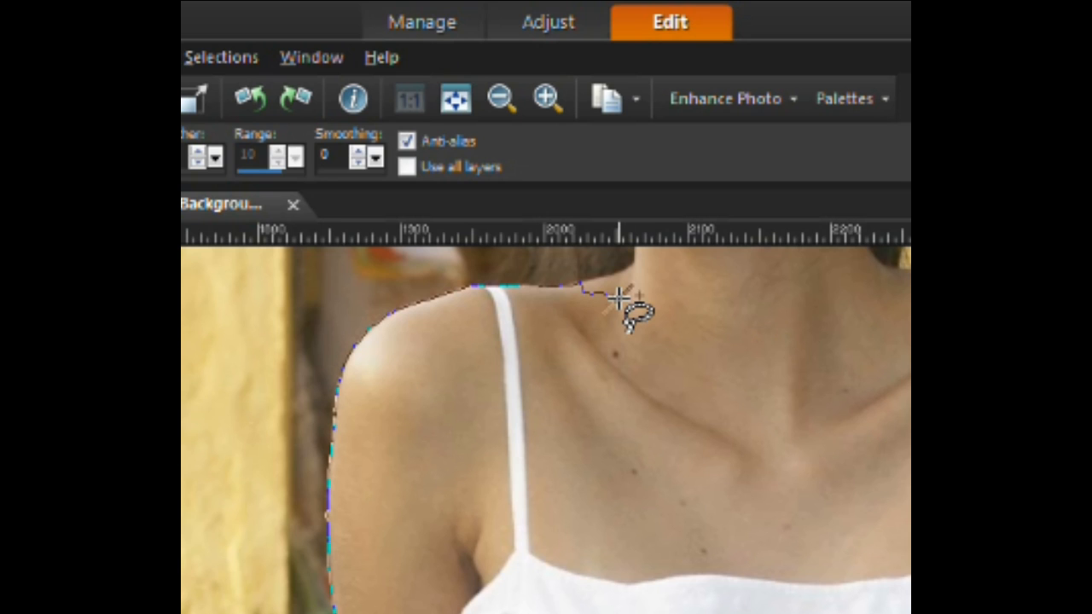
{"action": "mouse_move", "coordinate": [598, 291]}
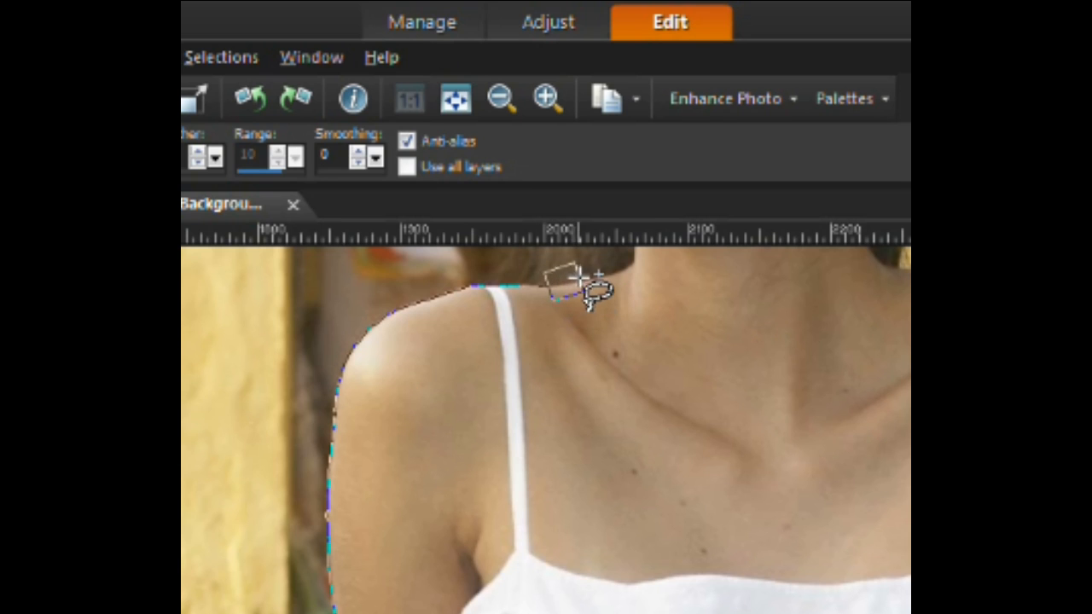
{"action": "mouse_move", "coordinate": [606, 276]}
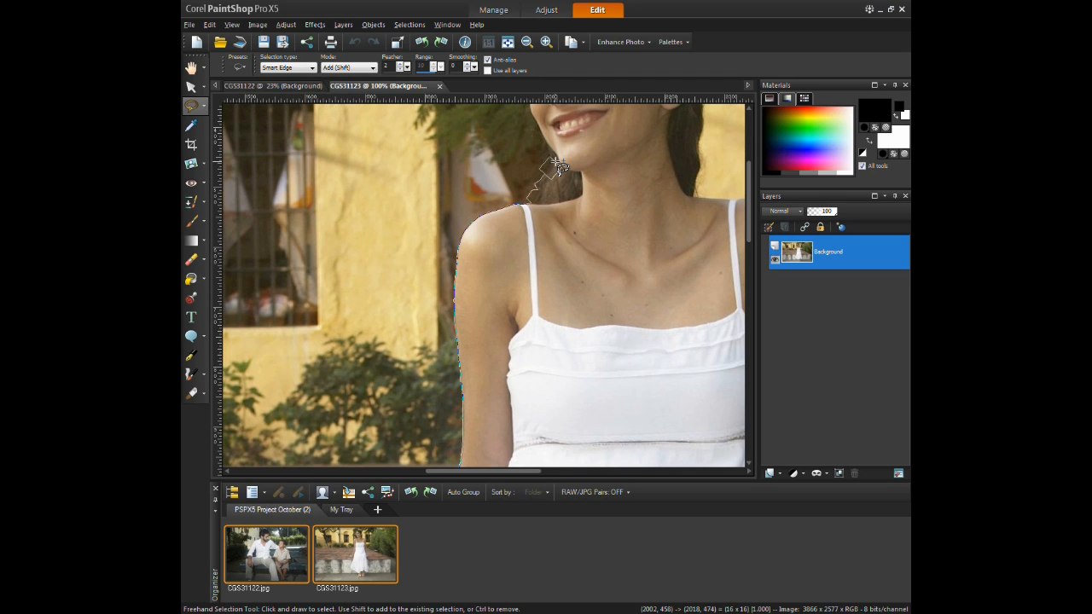
{"action": "mouse_move", "coordinate": [553, 147]}
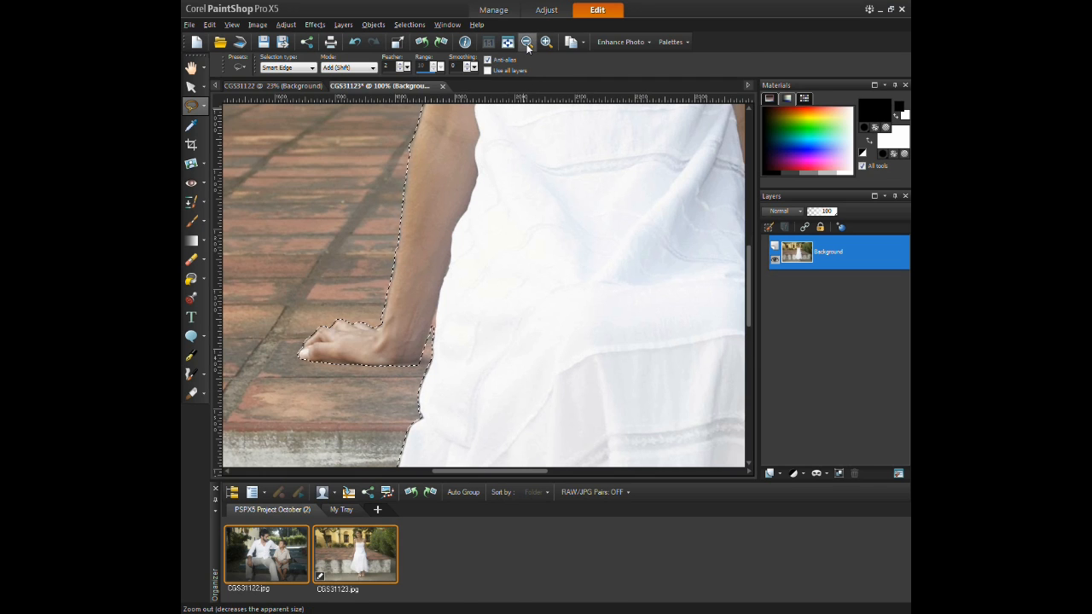
Step: Zoom out and choose Selections > Modify to refine the woman's outline
{"action": "left_click", "coordinate": [526, 41]}
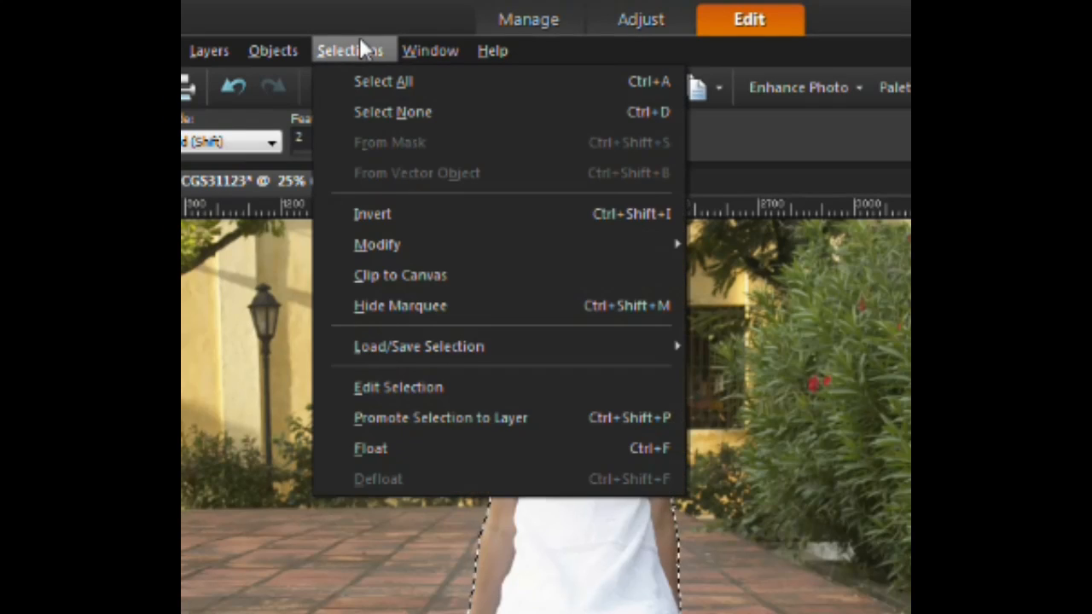
{"action": "mouse_move", "coordinate": [378, 245]}
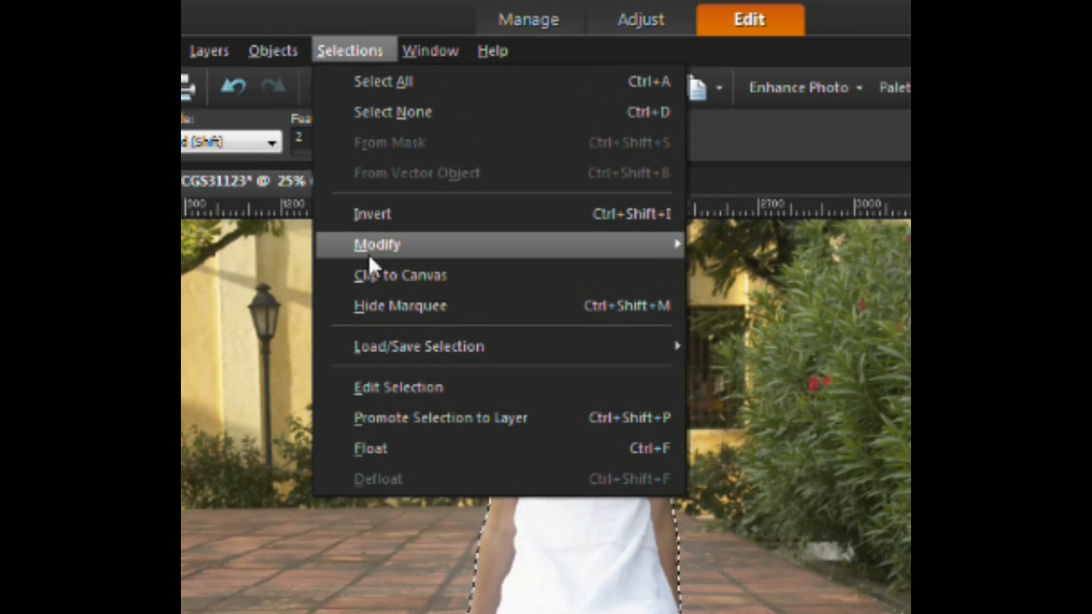
{"action": "left_click", "coordinate": [440, 417]}
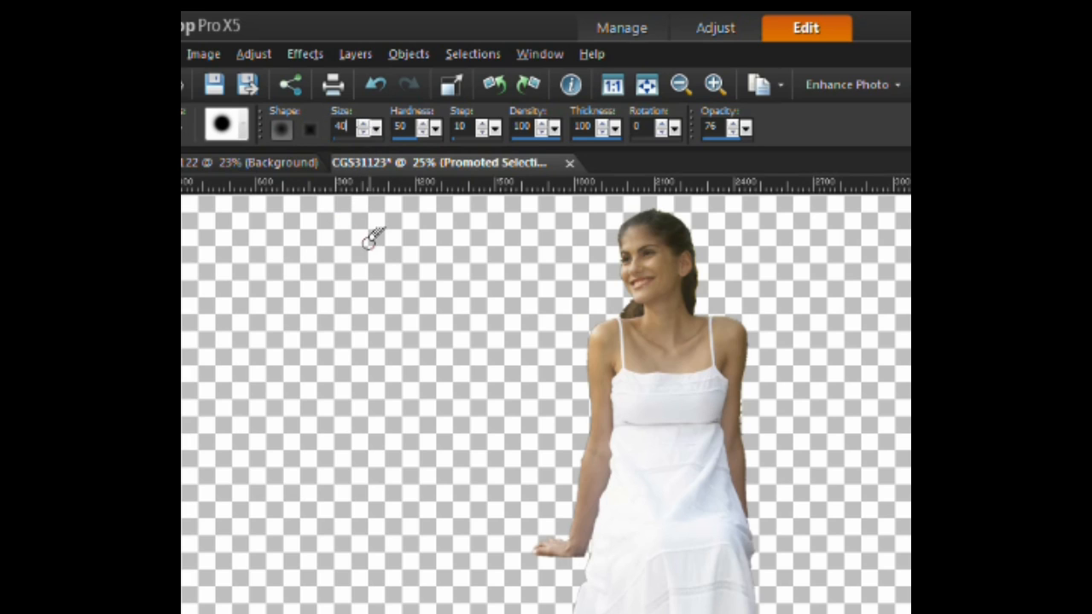
{"action": "mouse_move", "coordinate": [372, 260]}
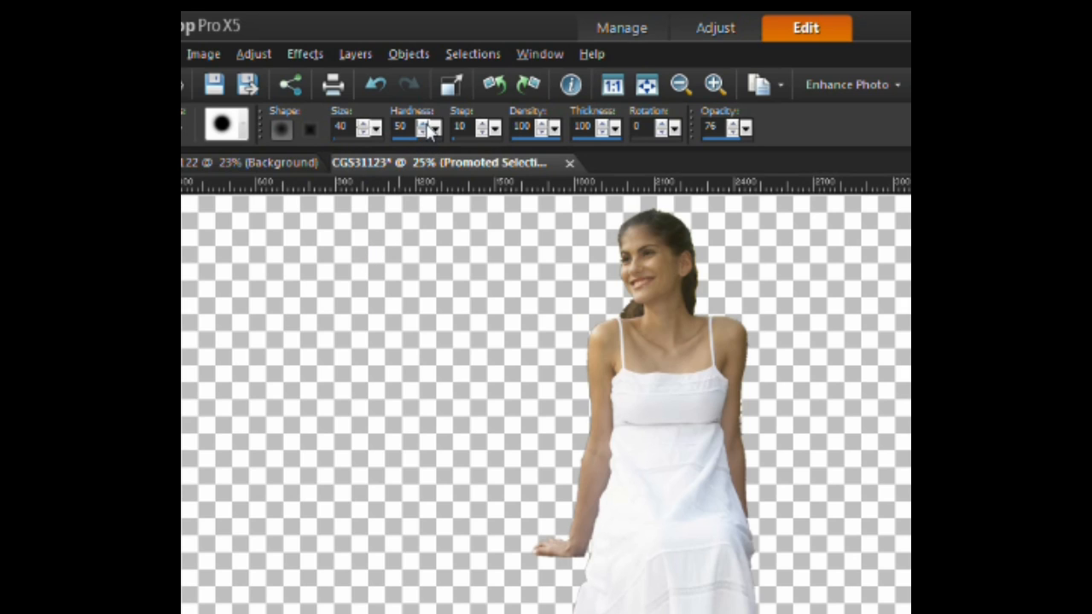
Step: Soften the eraser's hardness for cleaning stray edges around the woman
{"action": "left_click", "coordinate": [435, 126]}
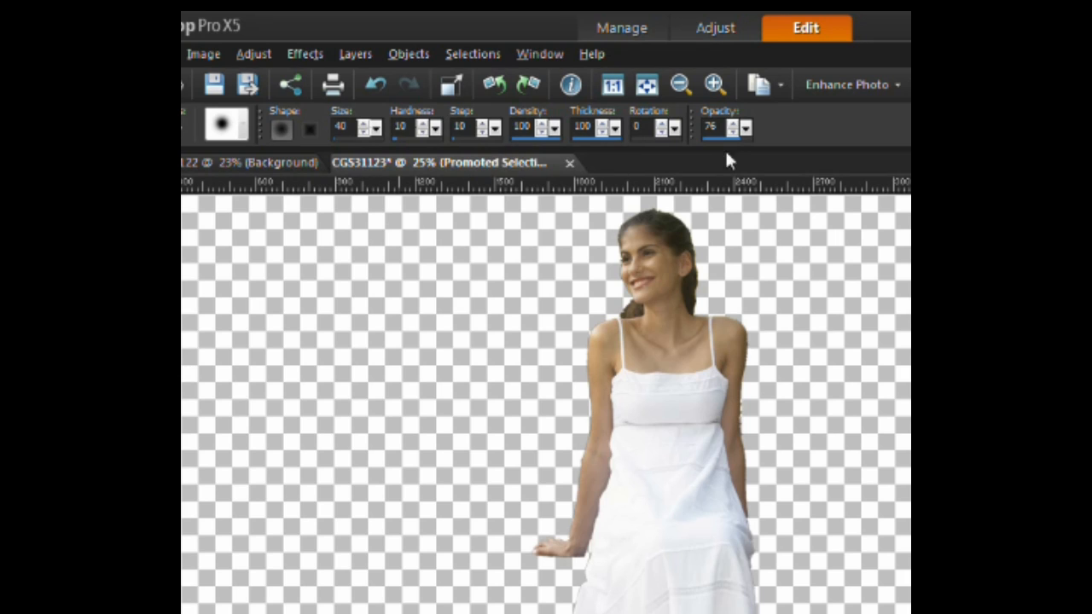
{"action": "left_click", "coordinate": [746, 132]}
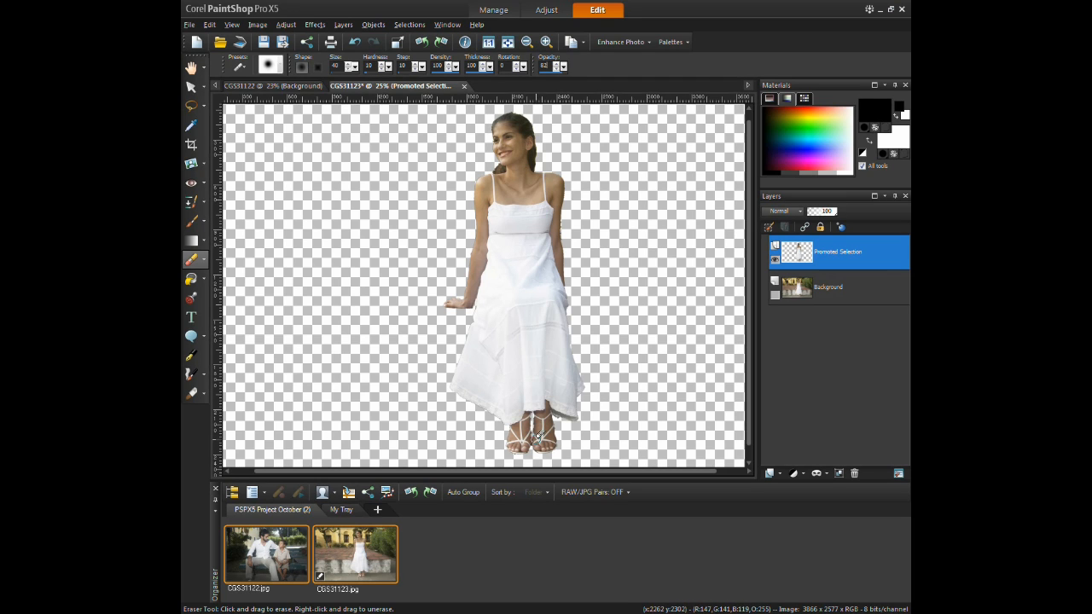
{"action": "mouse_move", "coordinate": [526, 425]}
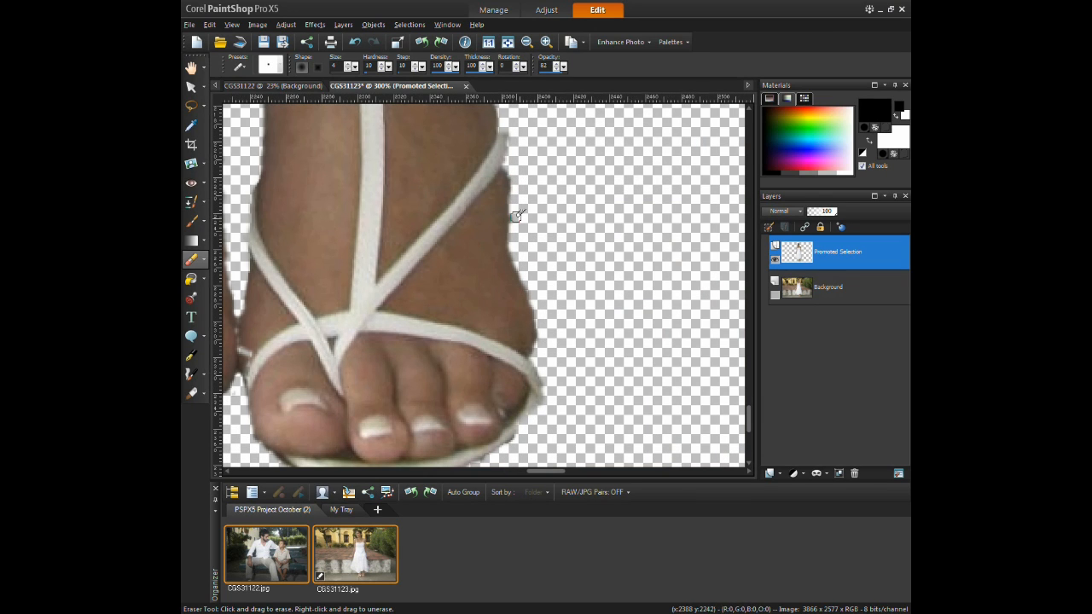
{"action": "mouse_move", "coordinate": [542, 341]}
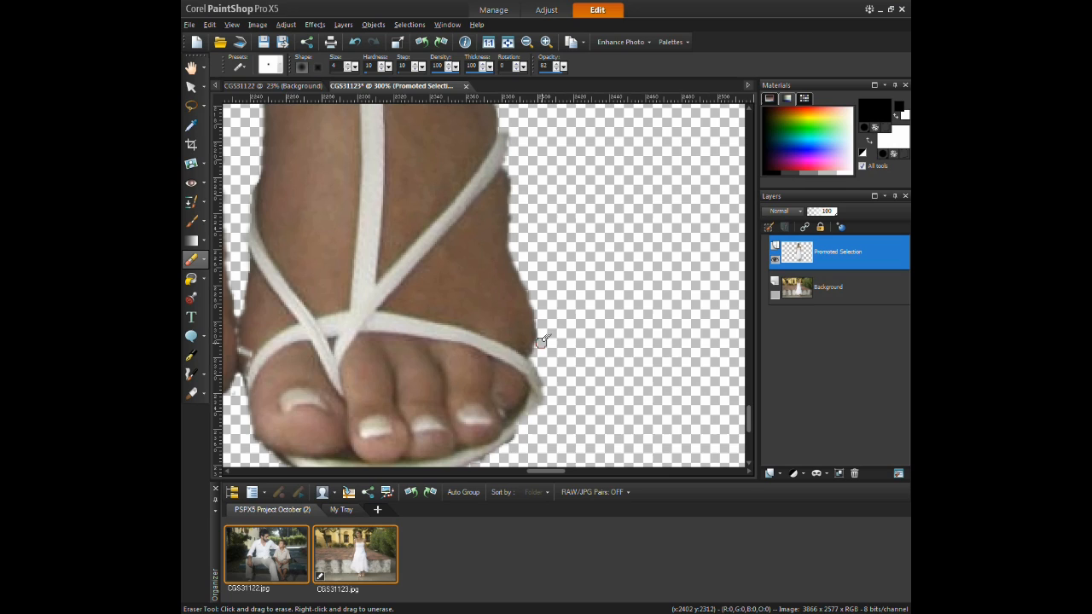
{"action": "mouse_move", "coordinate": [512, 222]}
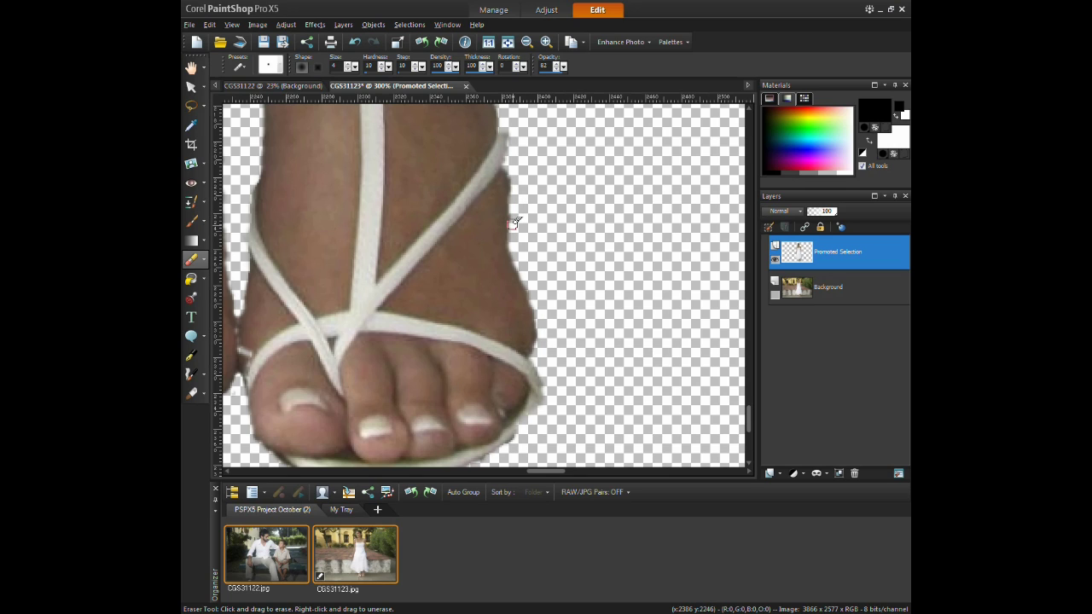
{"action": "mouse_move", "coordinate": [505, 174]}
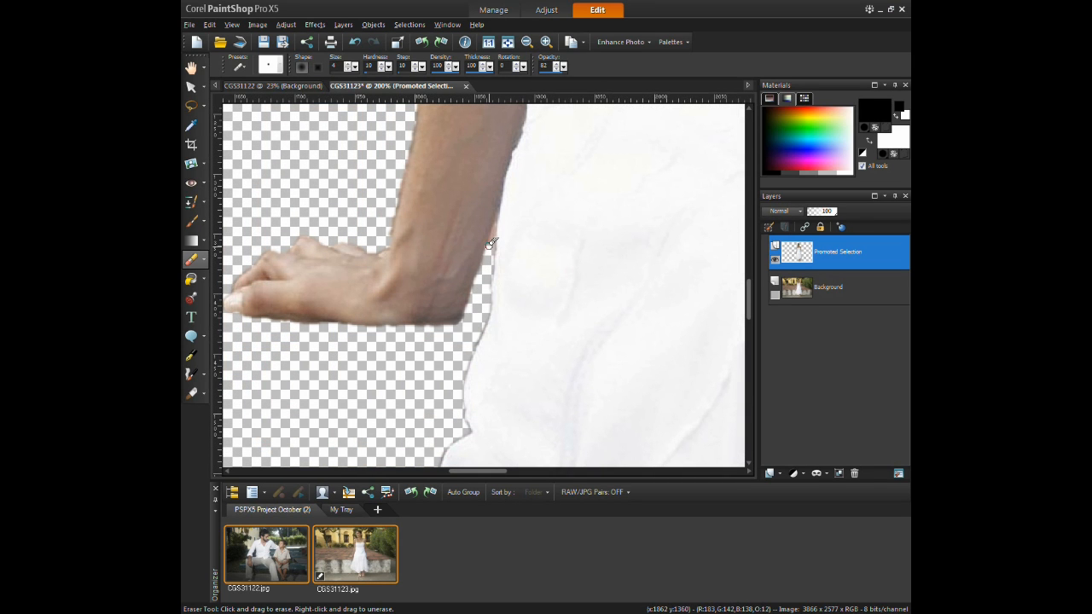
{"action": "mouse_move", "coordinate": [498, 225]}
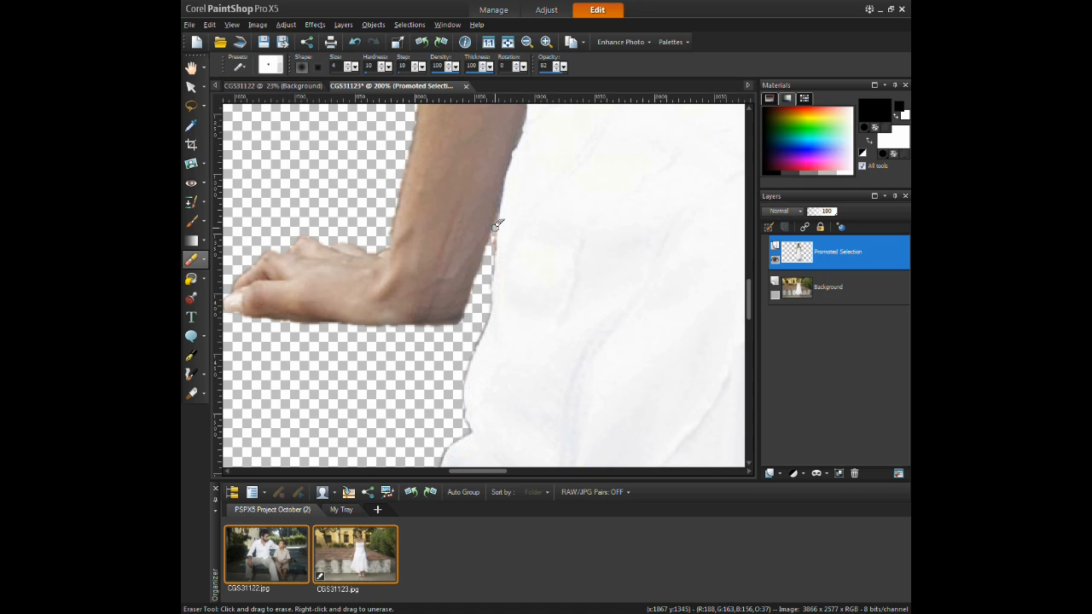
{"action": "mouse_move", "coordinate": [495, 237]}
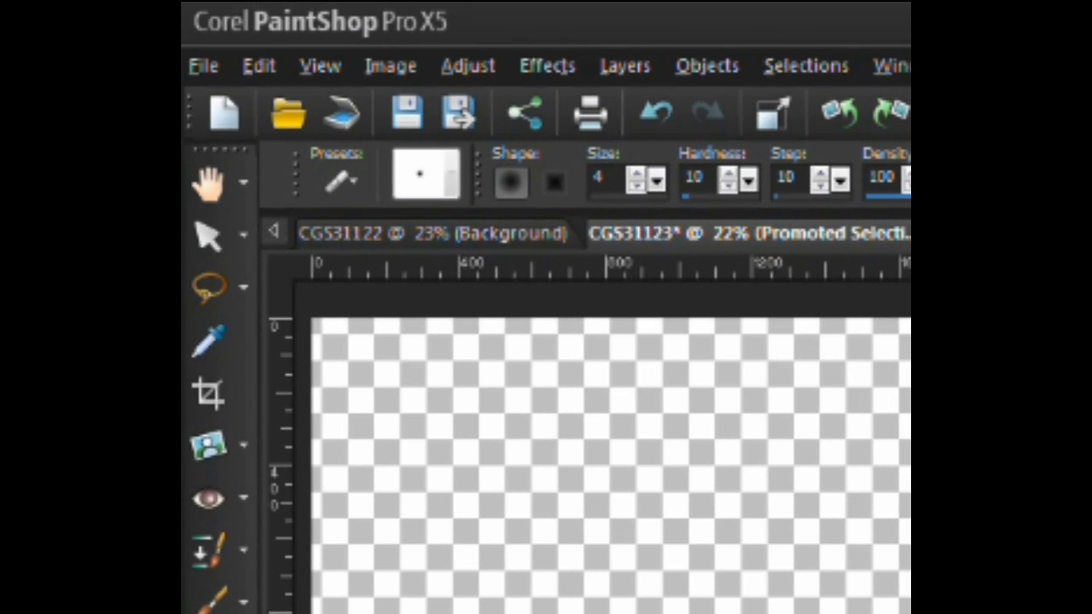
Step: Paste the copied woman as a new layer onto the man-and-boy bench photo
{"action": "left_click", "coordinate": [257, 65]}
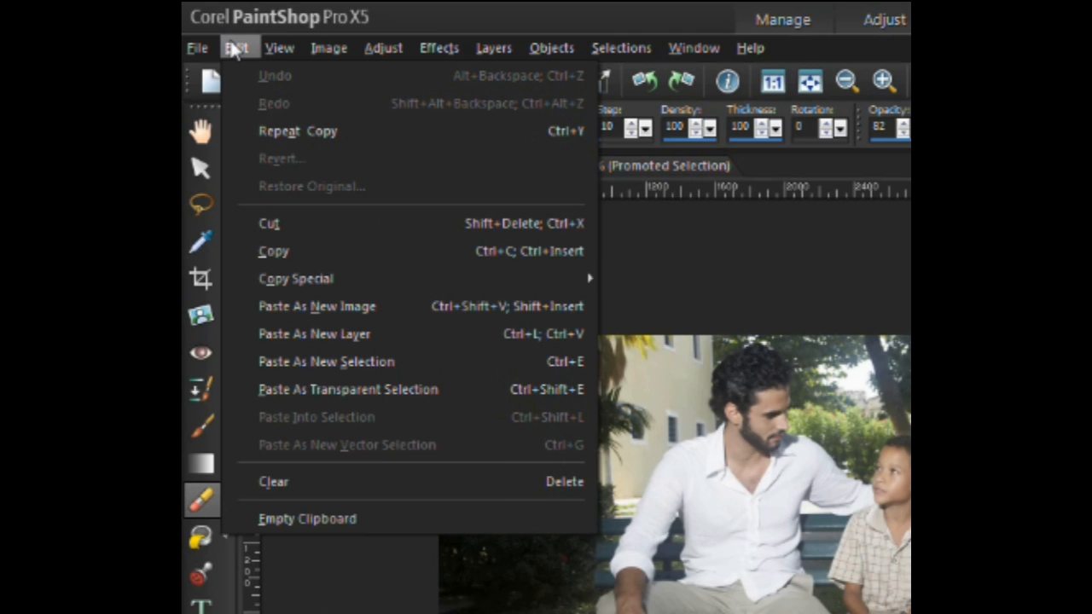
{"action": "mouse_move", "coordinate": [287, 251]}
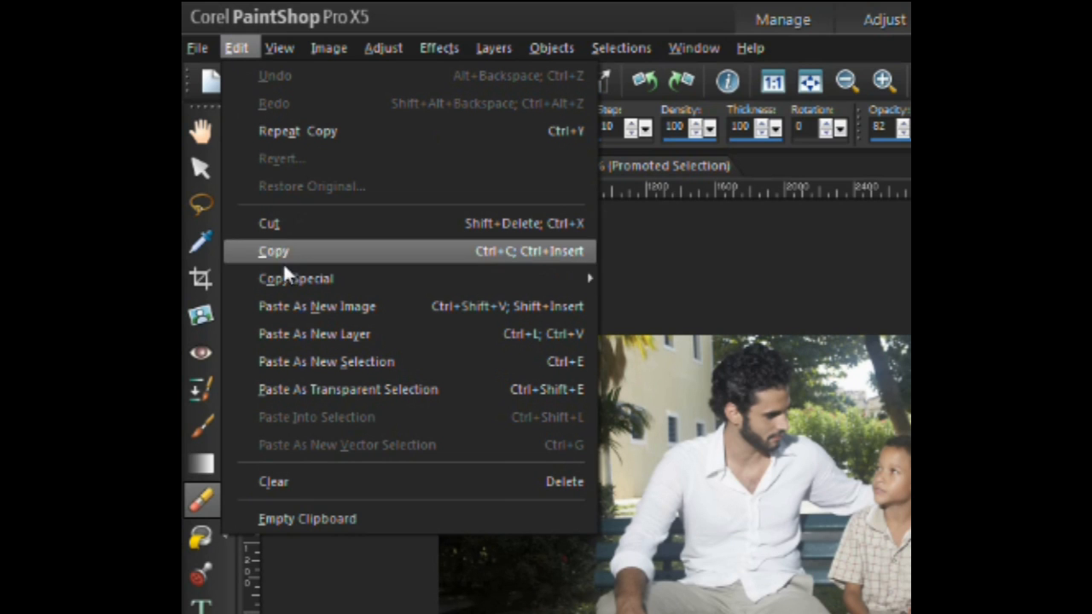
{"action": "mouse_move", "coordinate": [314, 333]}
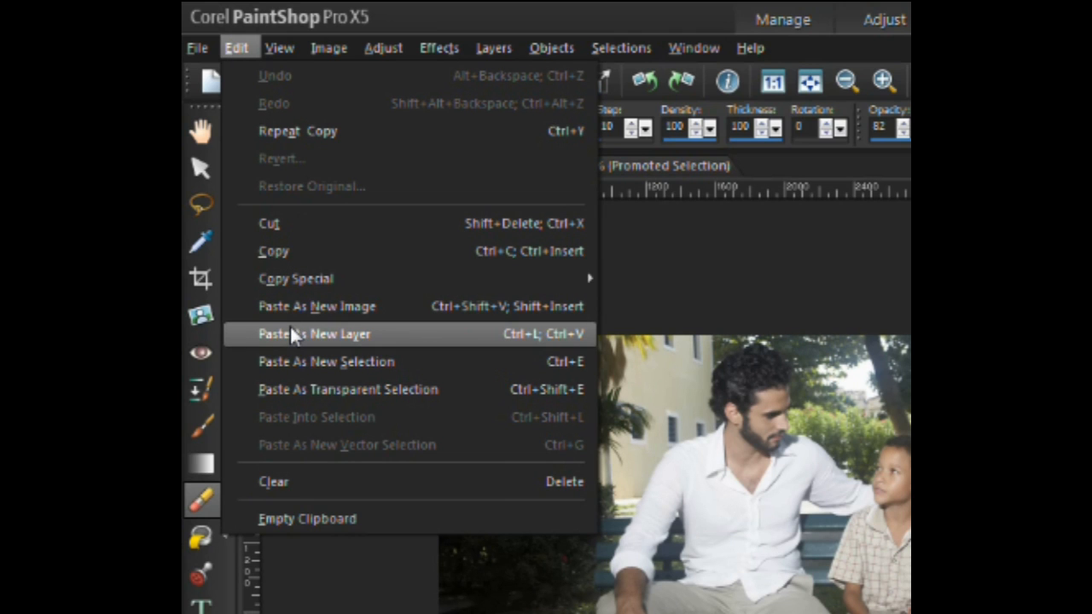
{"action": "left_click", "coordinate": [314, 333]}
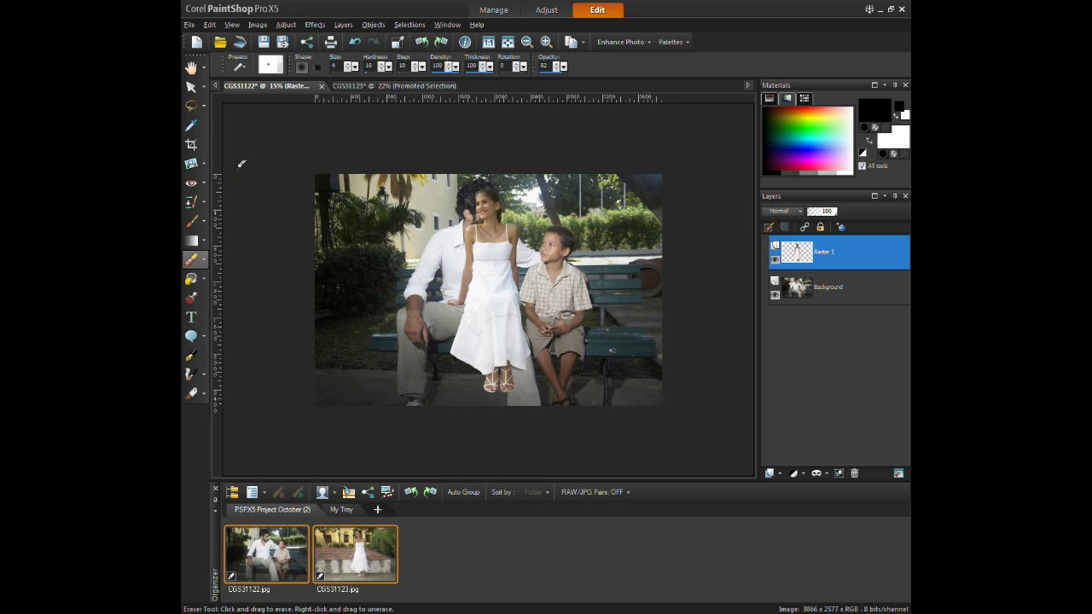
Step: Move the woman right of the boy and enlarge her to match the family's scale
{"action": "left_click", "coordinate": [191, 89]}
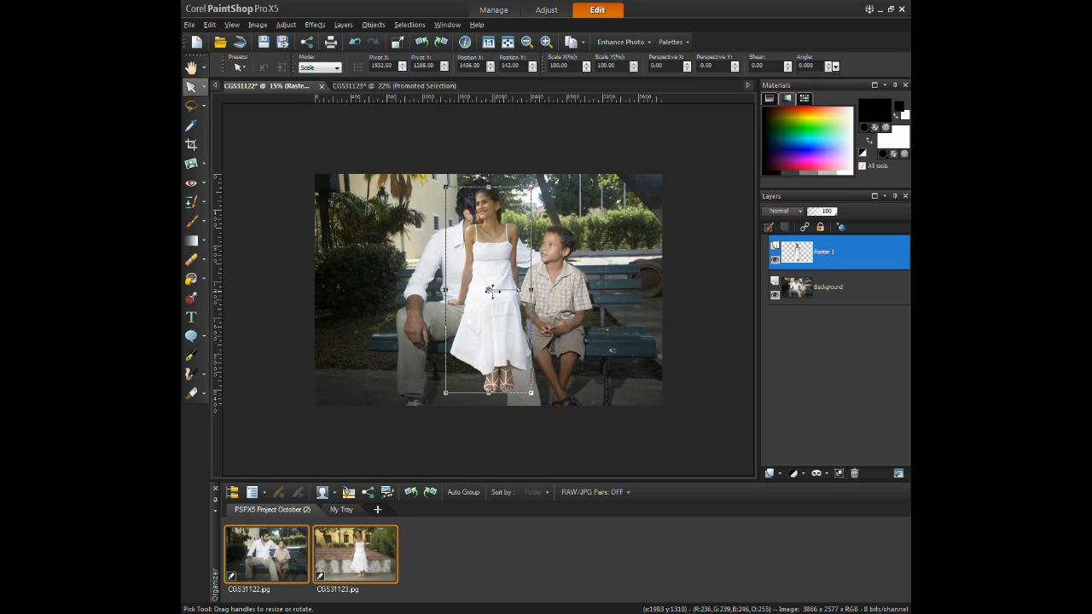
{"action": "left_click_drag", "start_coordinate": [488, 290], "coordinate": [580, 307]}
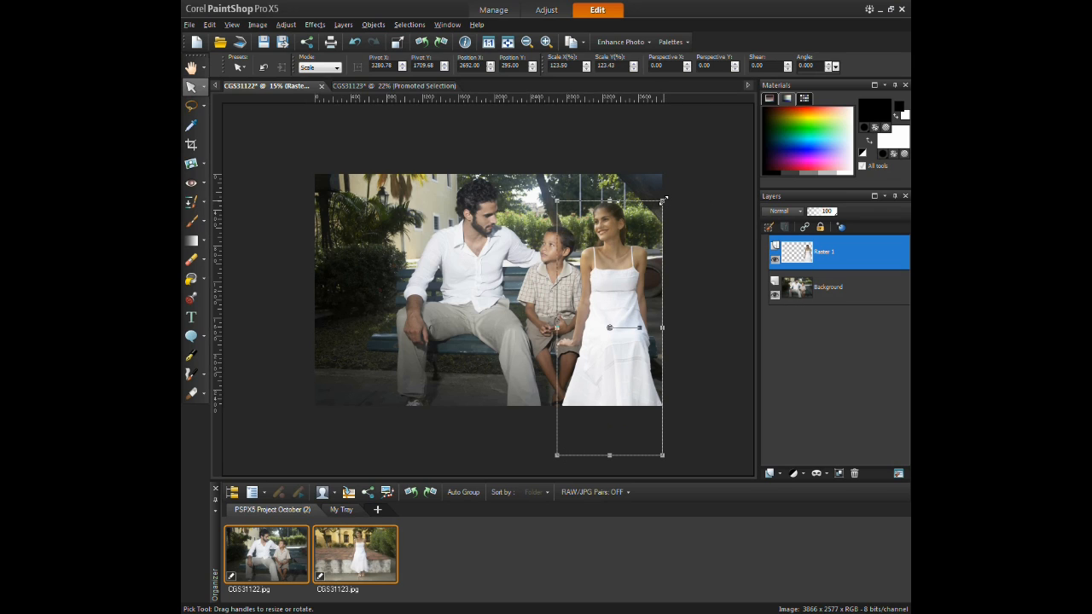
{"action": "left_click_drag", "start_coordinate": [664, 198], "coordinate": [682, 181]}
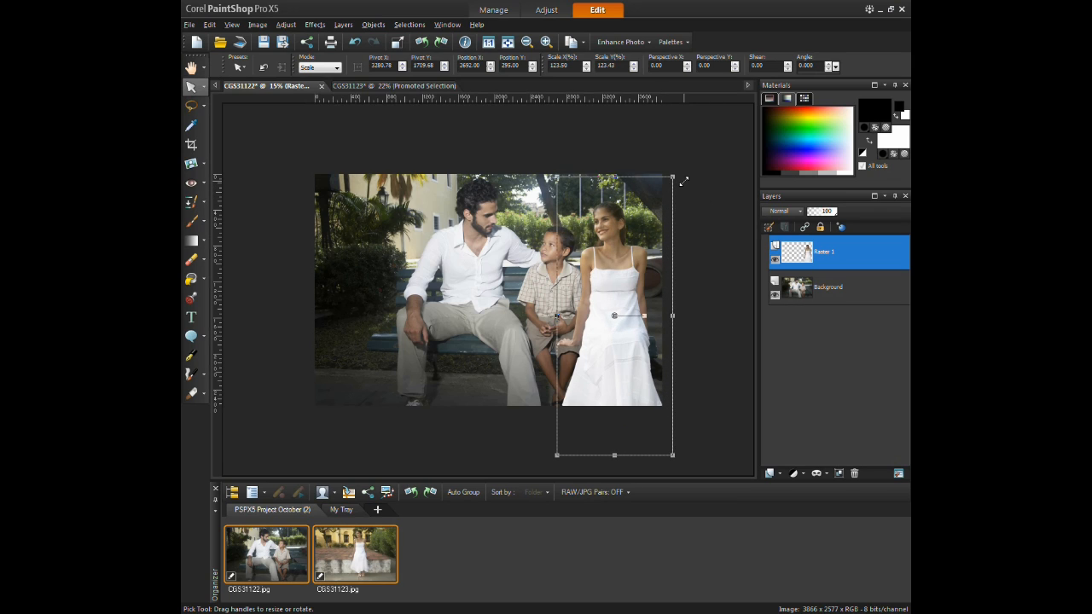
{"action": "left_click_drag", "start_coordinate": [683, 181], "coordinate": [672, 174]}
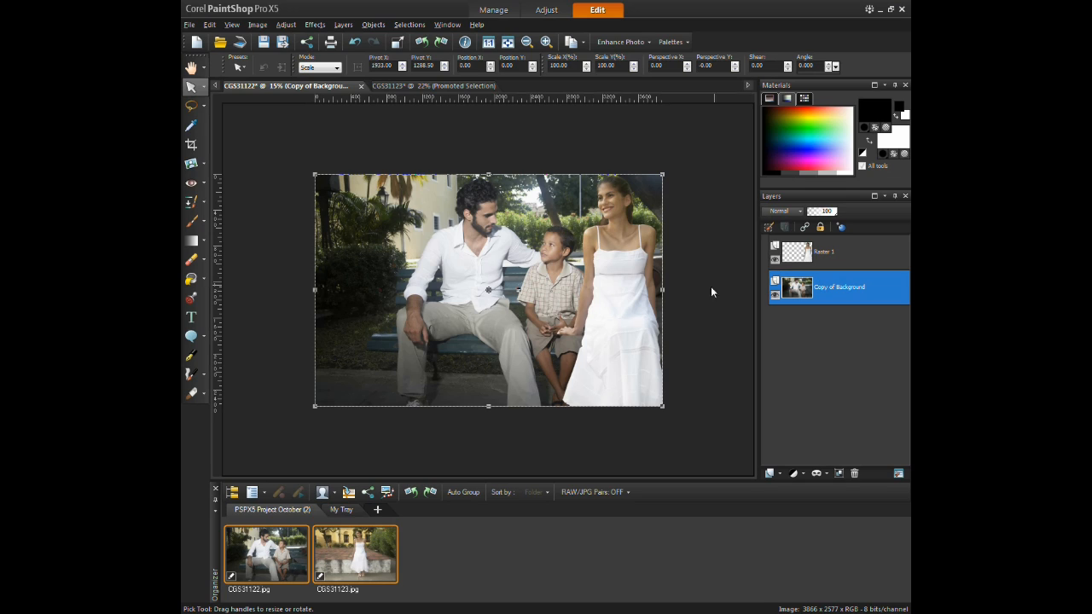
{"action": "mouse_move", "coordinate": [580, 360]}
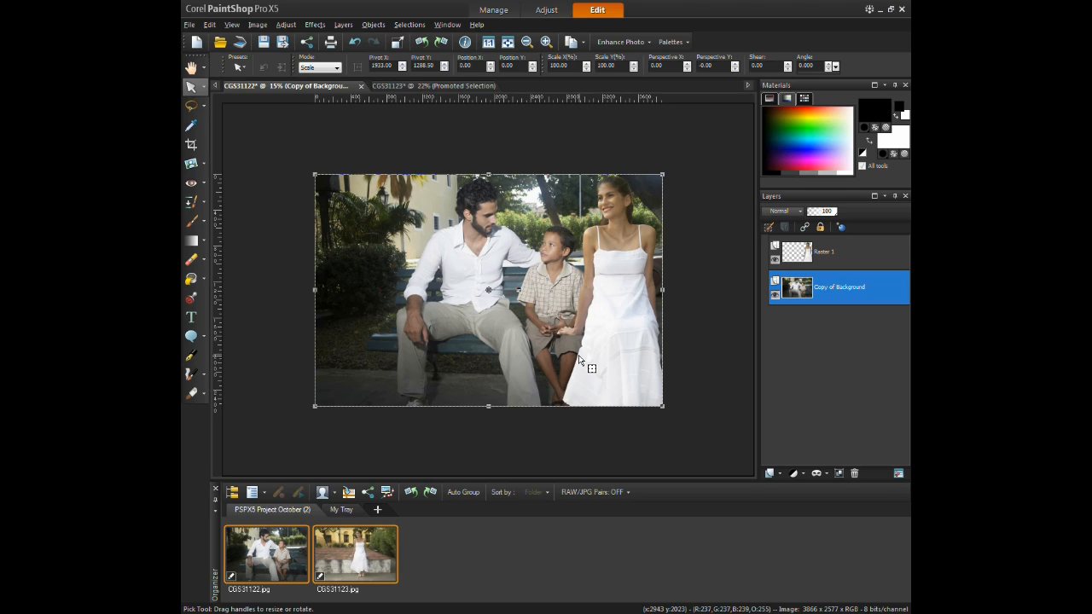
{"action": "mouse_move", "coordinate": [583, 283]}
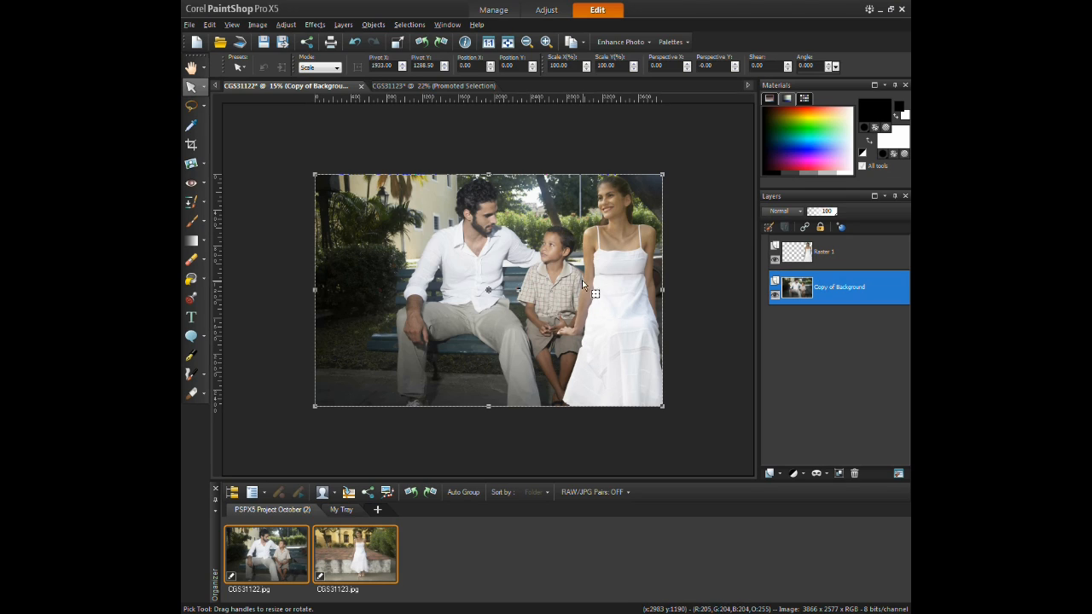
{"action": "mouse_move", "coordinate": [584, 274]}
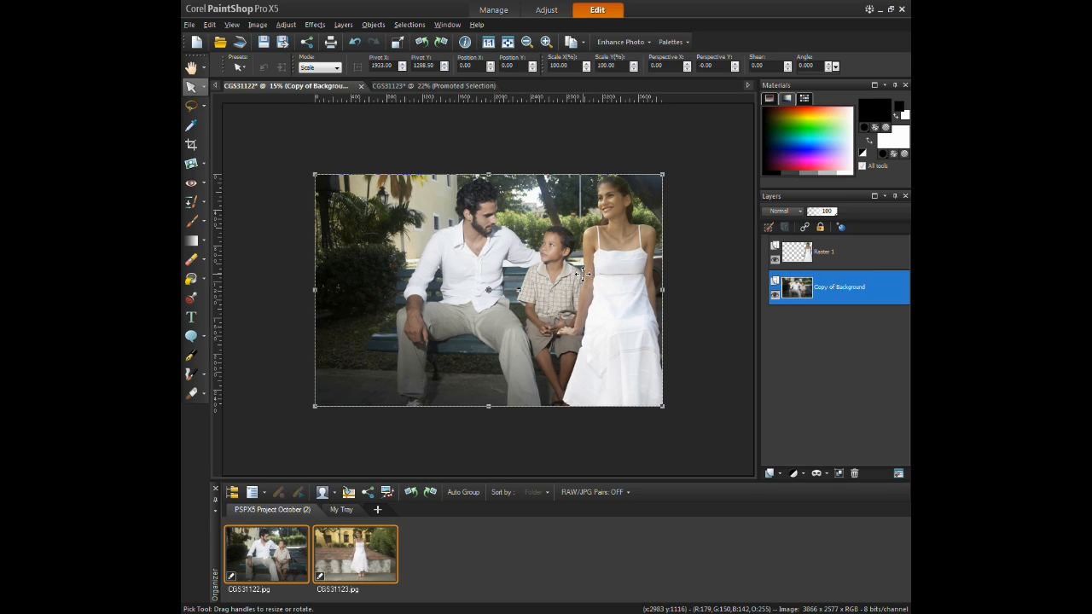
{"action": "mouse_move", "coordinate": [584, 297]}
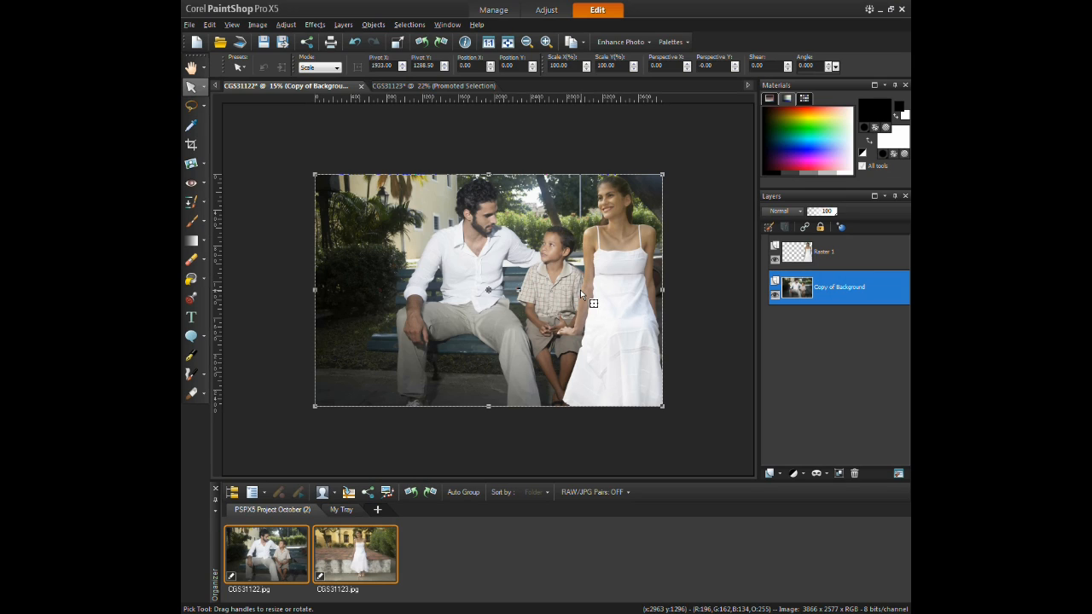
{"action": "mouse_move", "coordinate": [589, 373]}
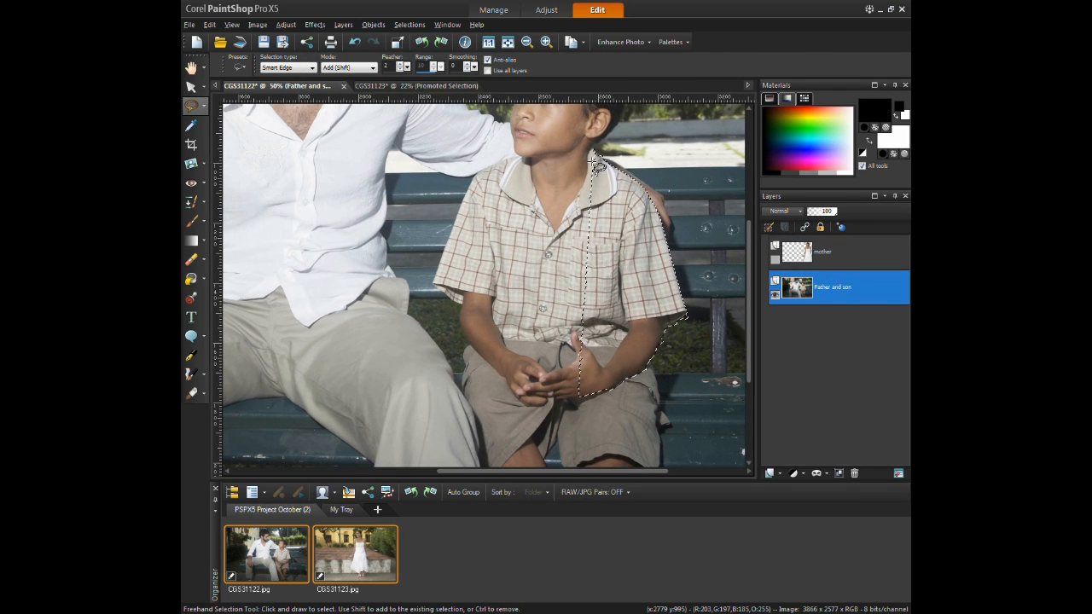
Step: Promote the boy's selected shoulder and arm to a layer named Shoulder
{"action": "right_click", "coordinate": [840, 287]}
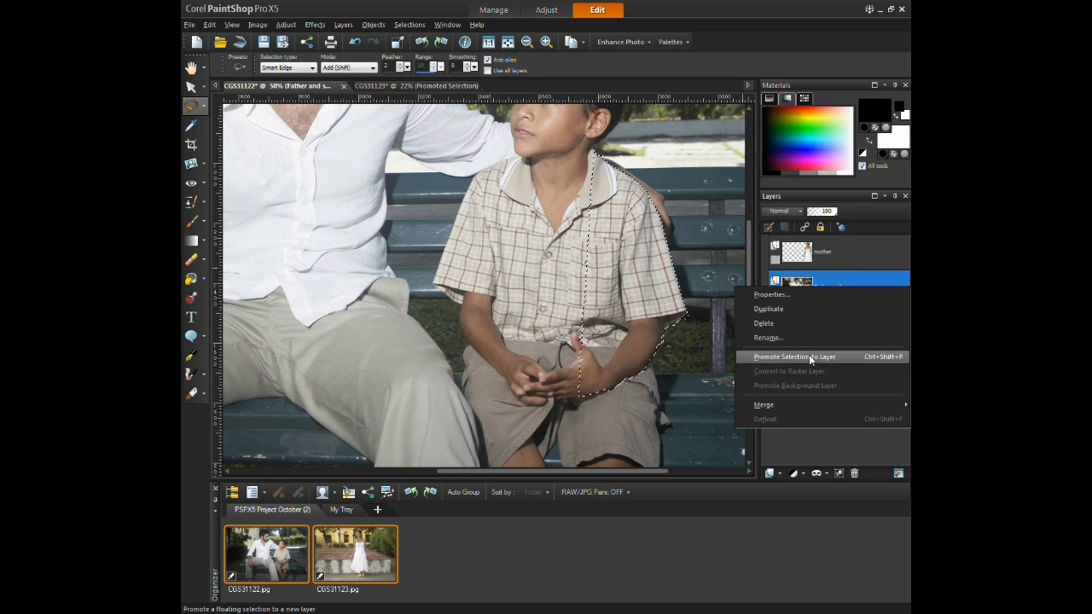
{"action": "left_click", "coordinate": [795, 357]}
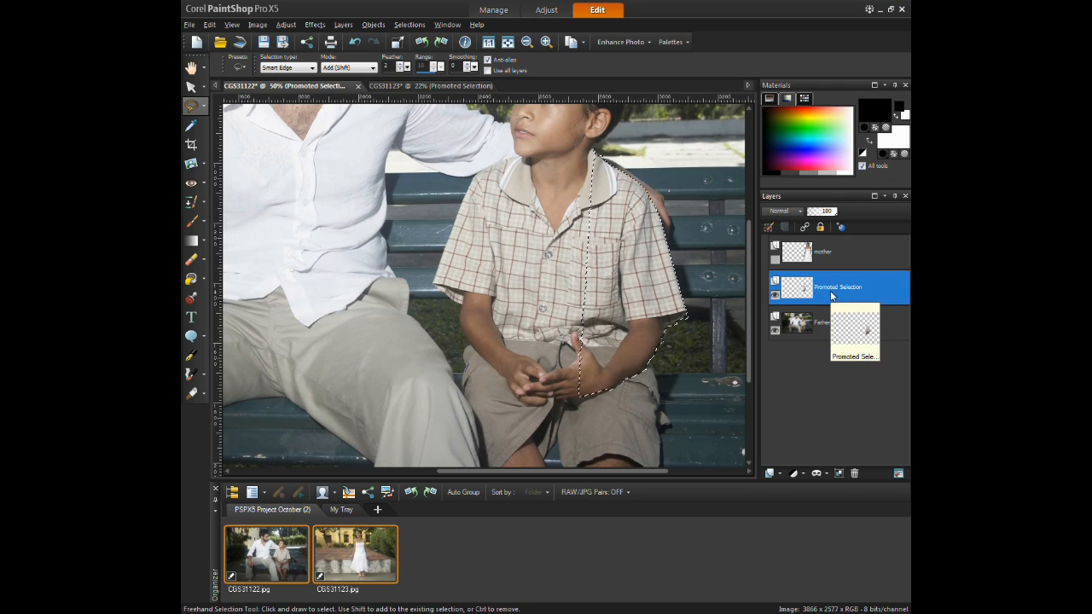
{"action": "double_click", "coordinate": [837, 287]}
{"action": "type", "text": "Shoulder"}
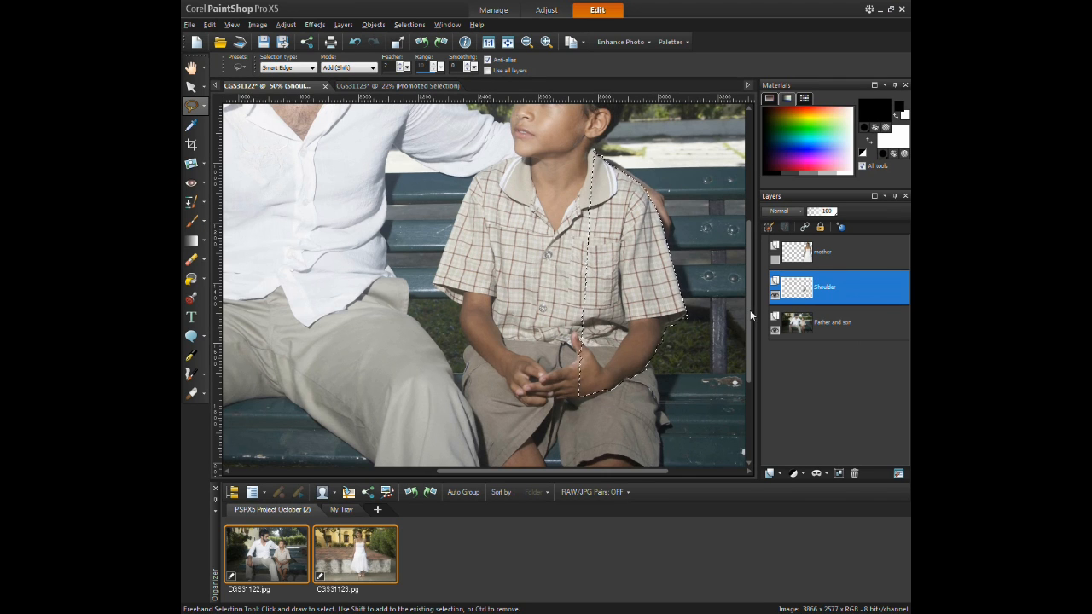
{"action": "scroll", "scroll_direction": "down", "scroll_amount": 3}
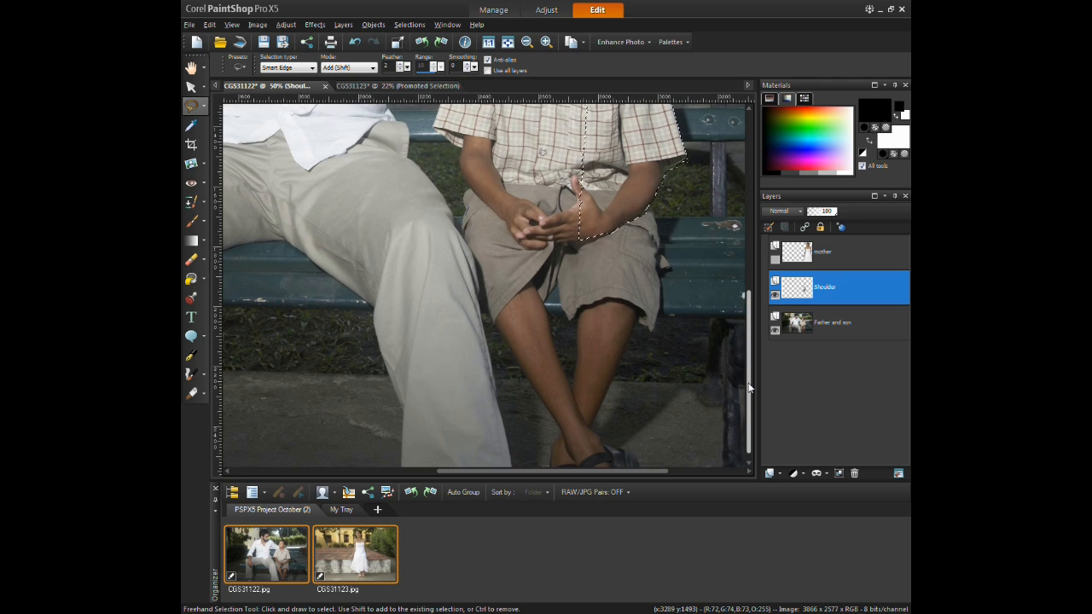
{"action": "scroll", "scroll_direction": "up", "scroll_amount": 3}
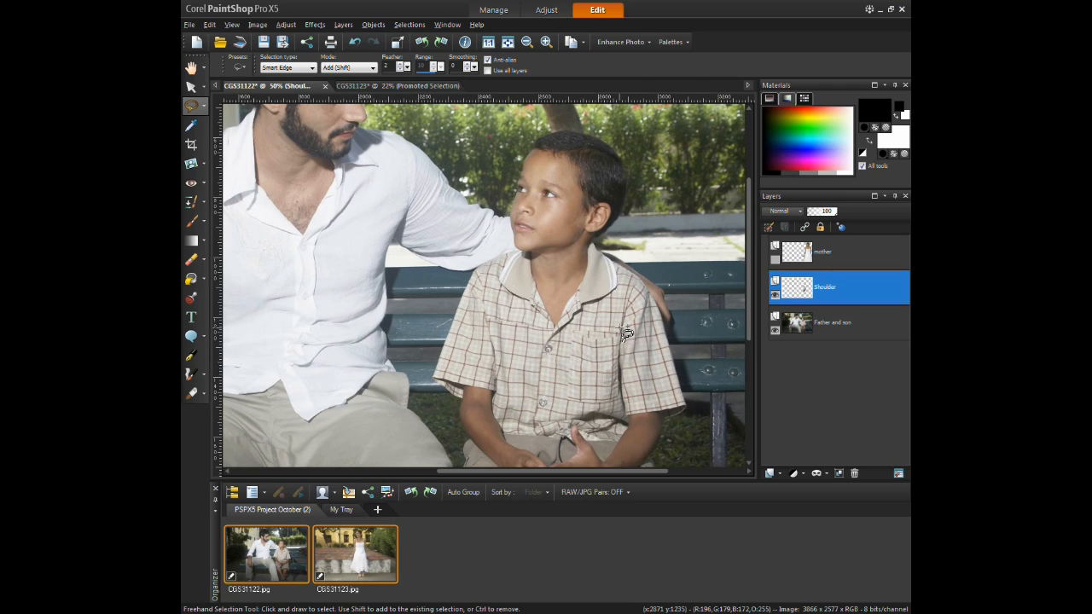
{"action": "mouse_move", "coordinate": [706, 325]}
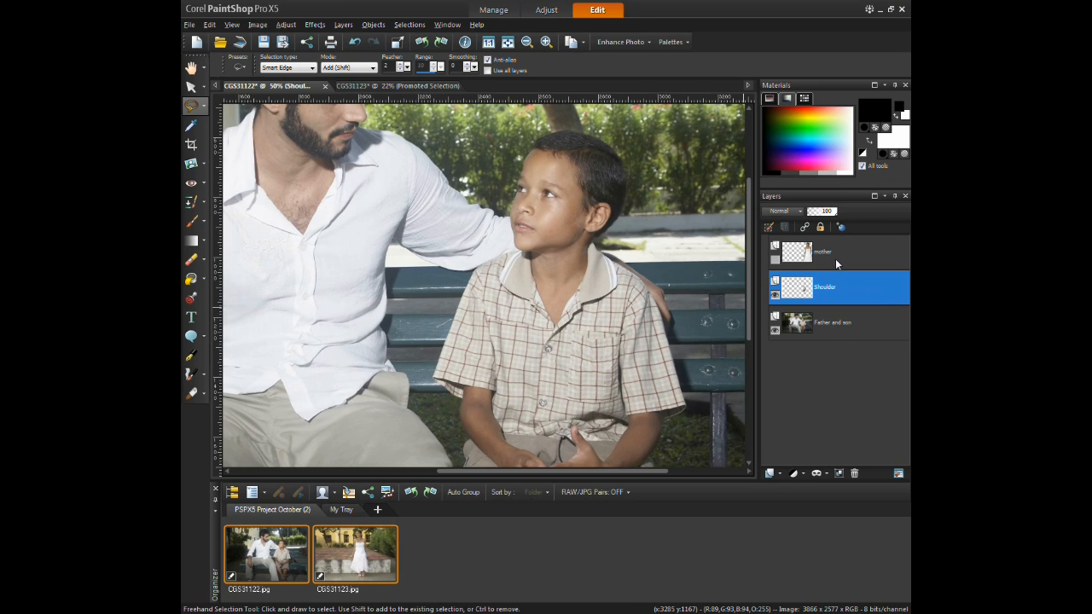
Step: Show the woman's layer again and move Shoulder above it
{"action": "left_click", "coordinate": [774, 261]}
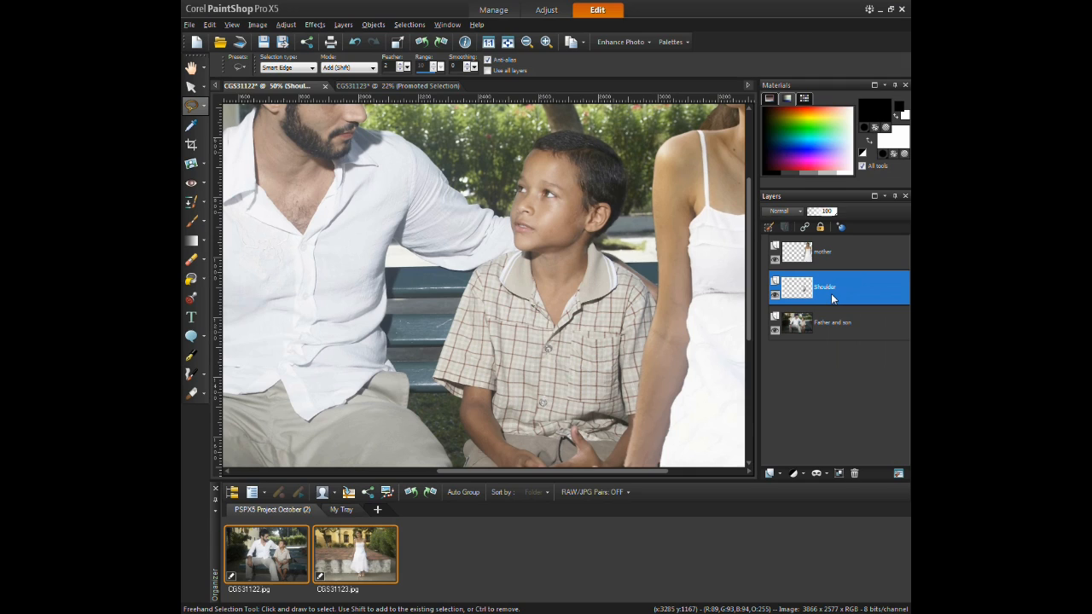
{"action": "mouse_move", "coordinate": [833, 279]}
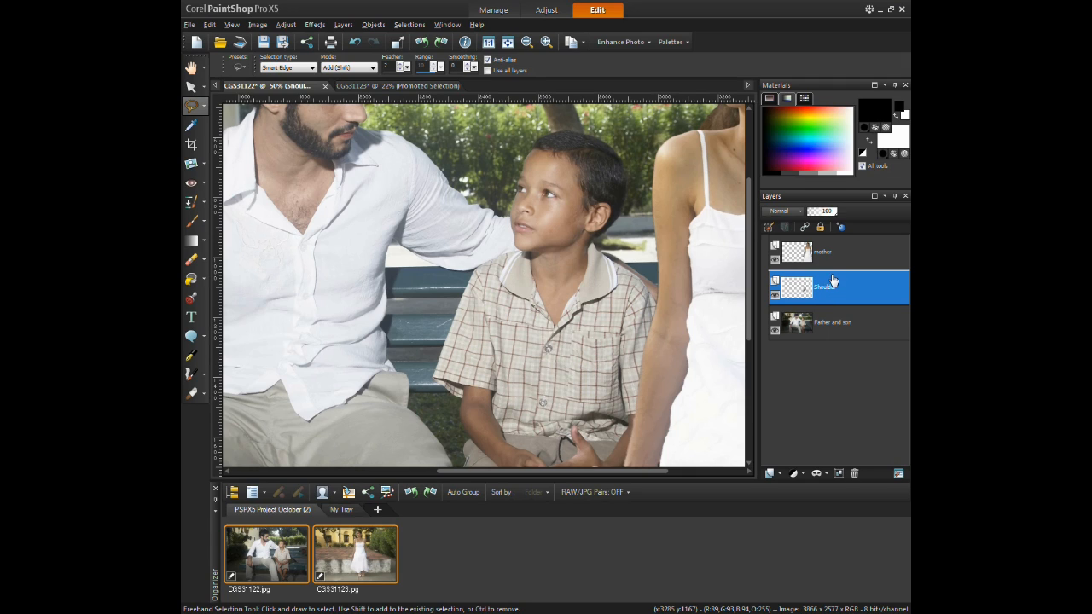
{"action": "left_click_drag", "start_coordinate": [836, 286], "coordinate": [836, 253]}
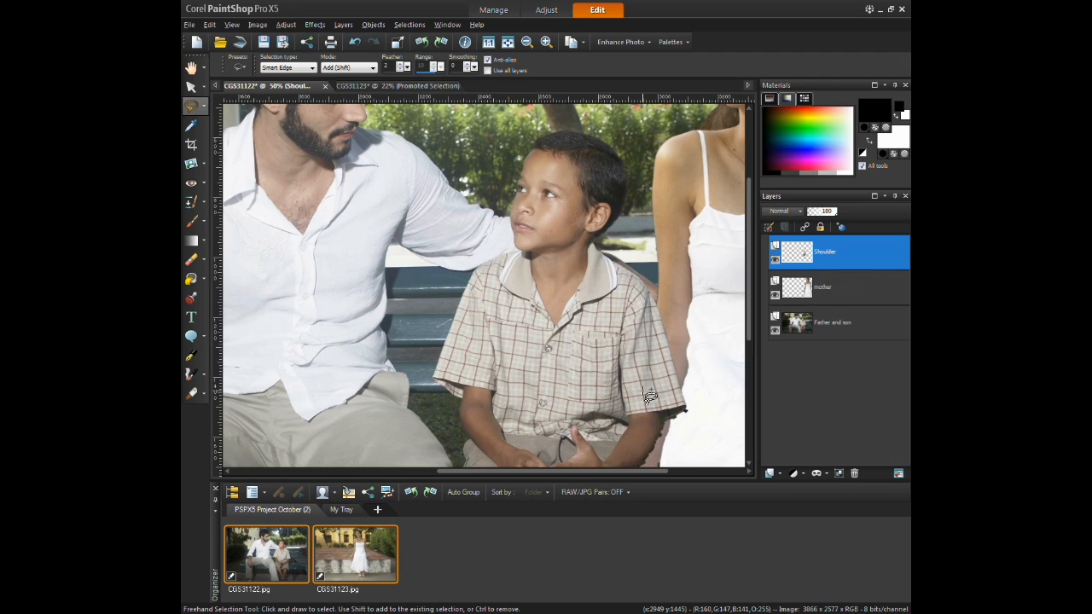
{"action": "mouse_move", "coordinate": [592, 379]}
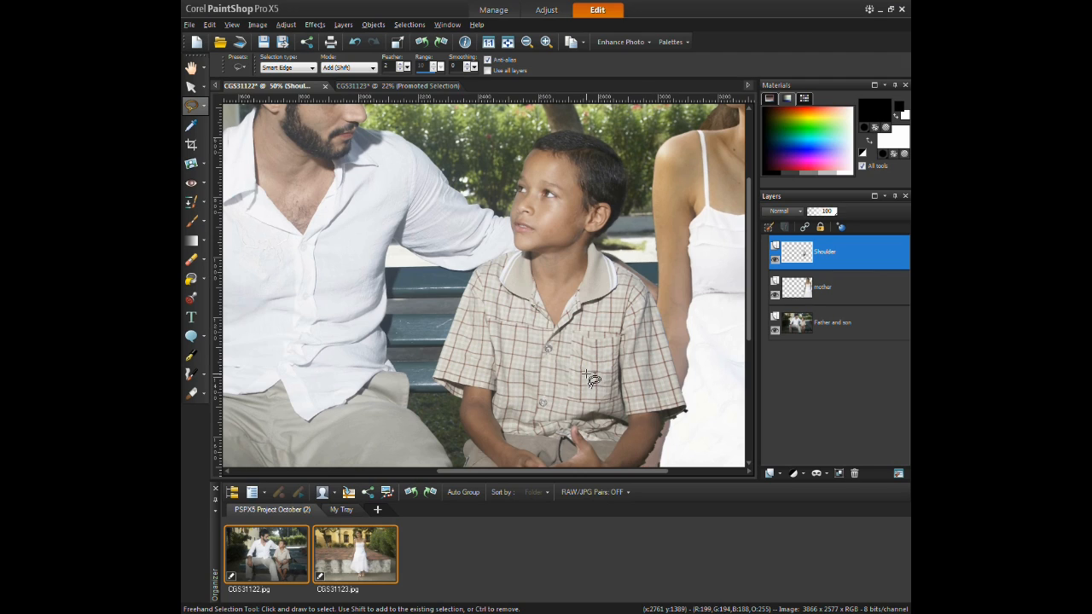
{"action": "mouse_move", "coordinate": [584, 376]}
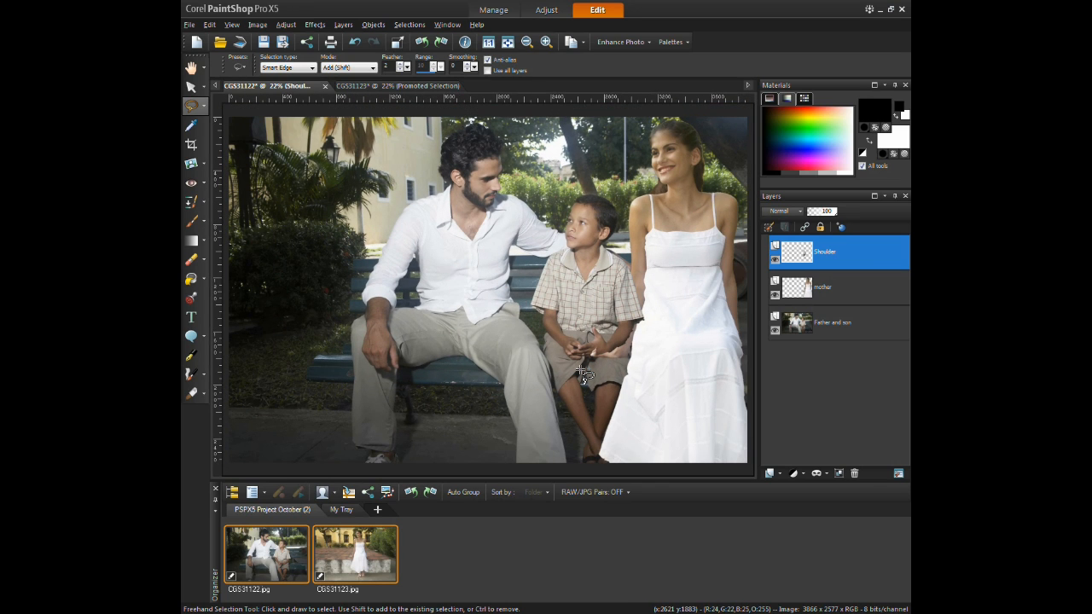
Step: Lasso the boy's lower leg, promote it to a Legs layer and place it above the woman
{"action": "left_click", "coordinate": [836, 321]}
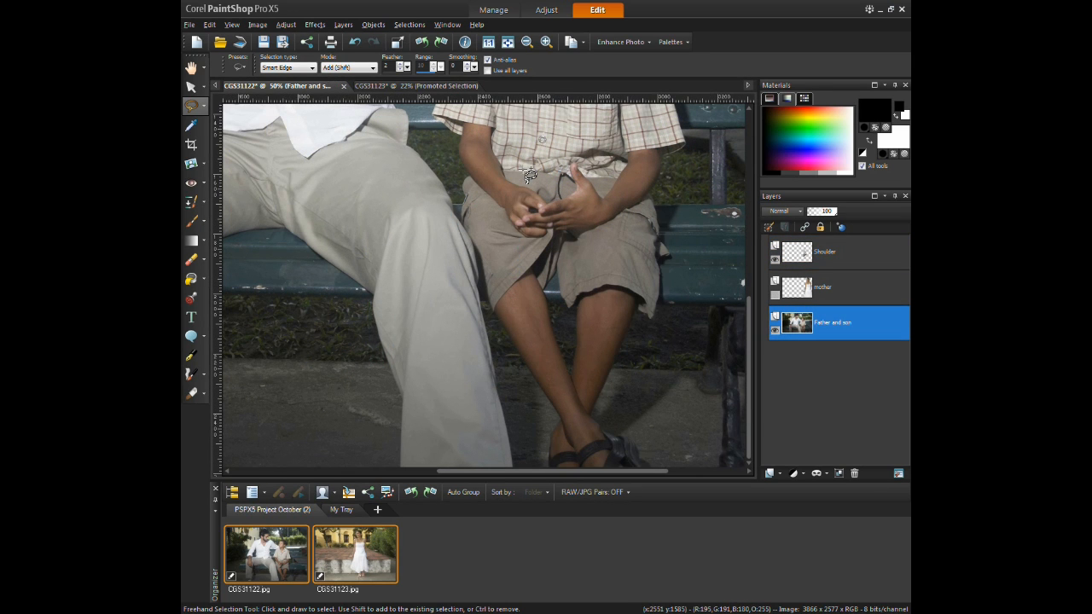
{"action": "left_click_drag", "start_coordinate": [529, 171], "coordinate": [581, 461]}
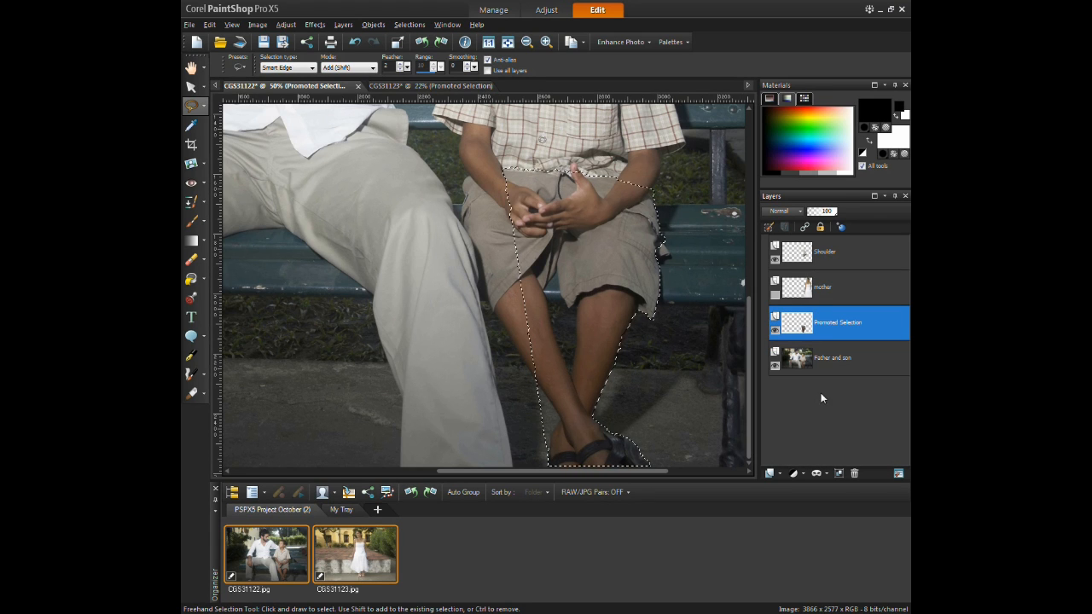
{"action": "right_click", "coordinate": [839, 320]}
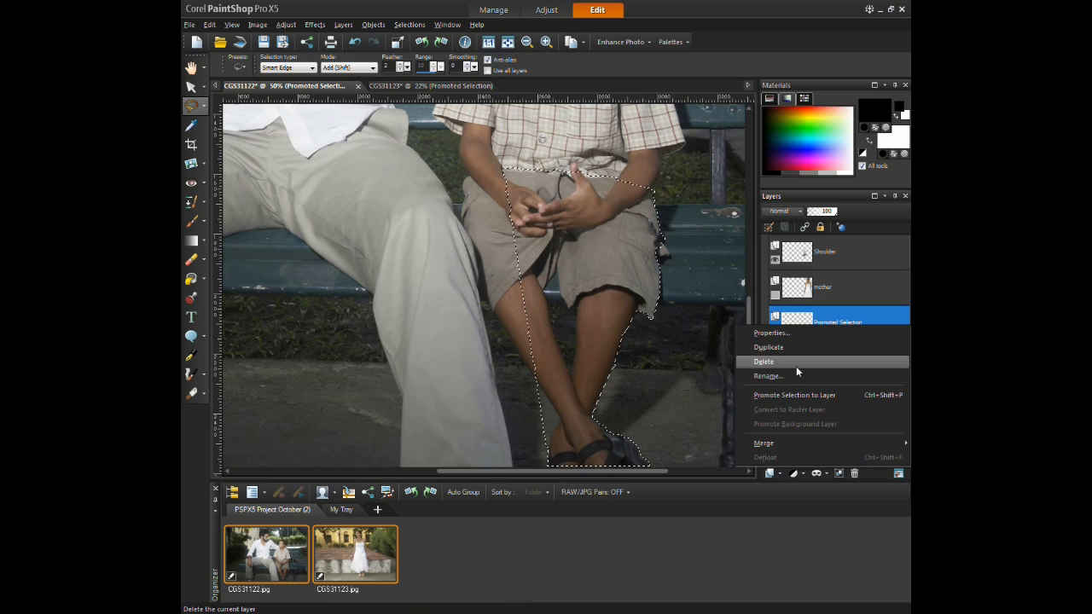
{"action": "left_click", "coordinate": [767, 377]}
{"action": "type", "text": "Legs"}
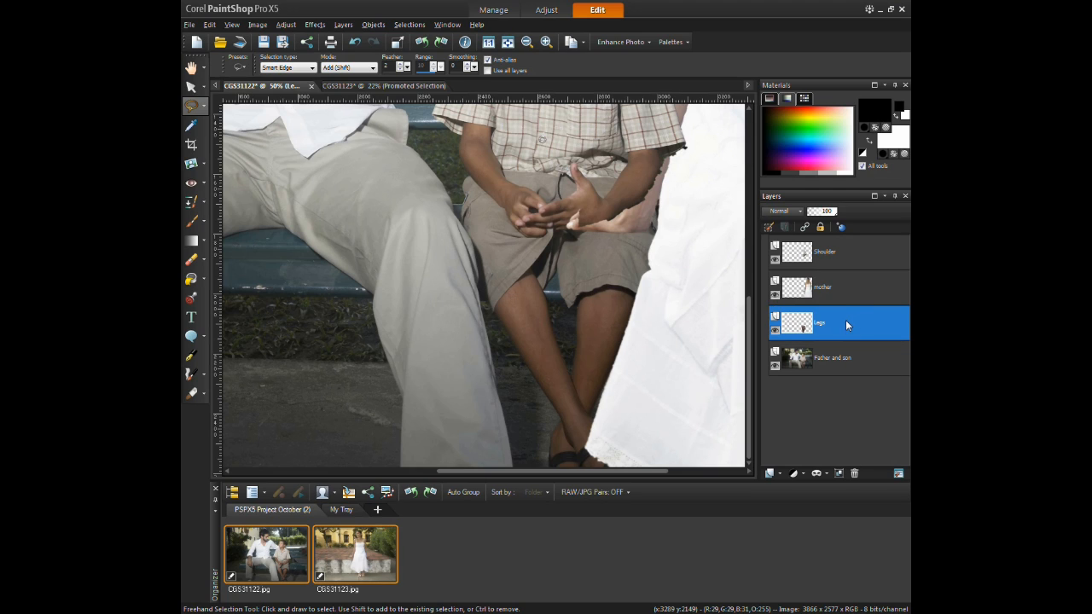
{"action": "left_click_drag", "start_coordinate": [836, 322], "coordinate": [836, 287]}
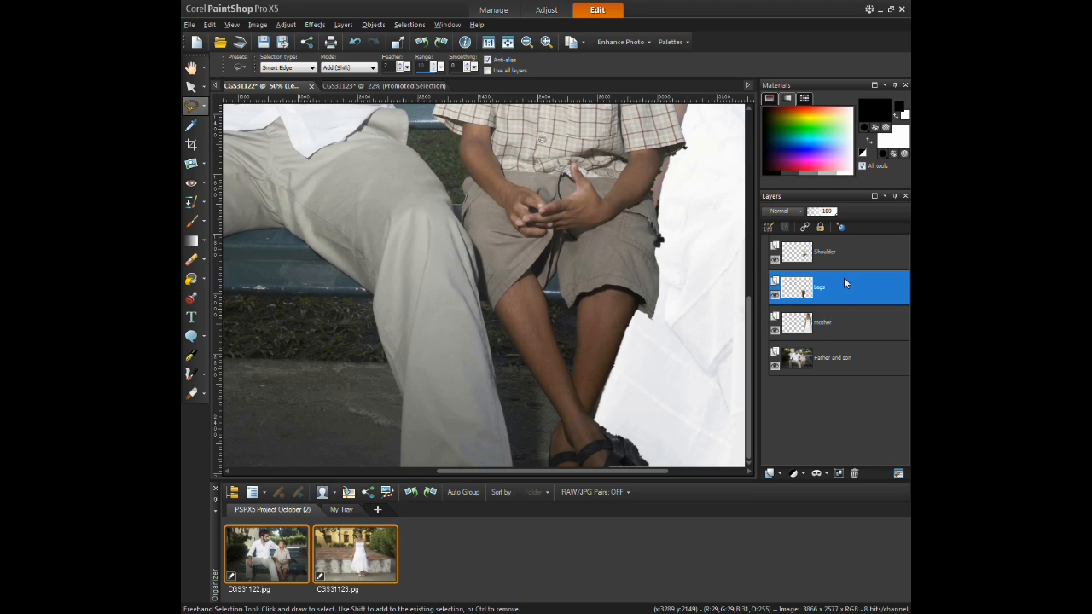
{"action": "mouse_move", "coordinate": [819, 286]}
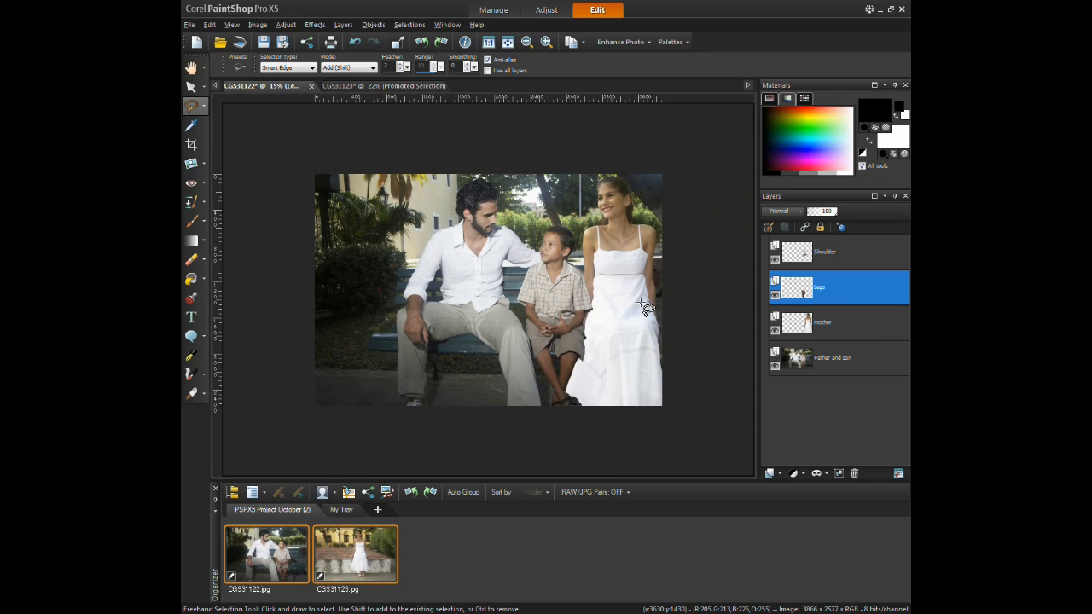
{"action": "mouse_move", "coordinate": [597, 293]}
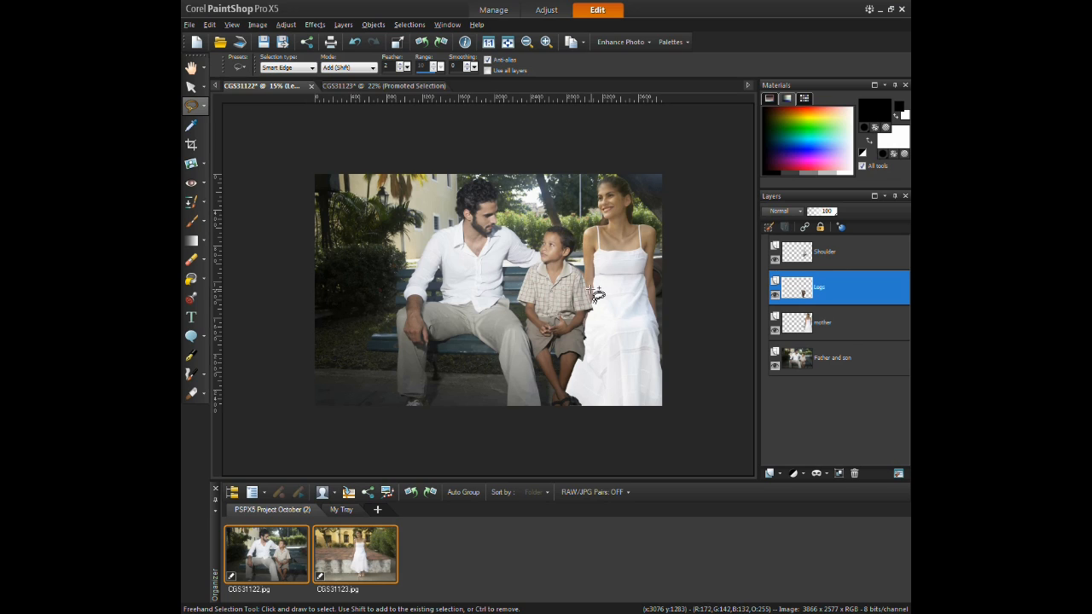
{"action": "mouse_move", "coordinate": [601, 297]}
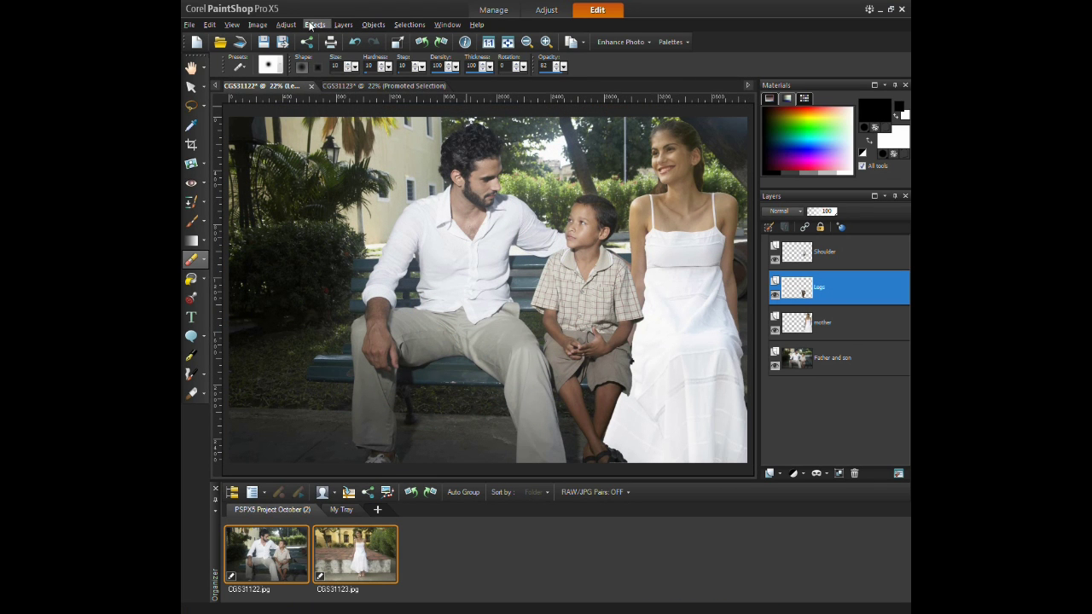
Step: Apply a Drop Shadow (vertical 15, horizontal 11, opacity 71, blur 5) to the boy's leg
{"action": "left_click", "coordinate": [314, 24]}
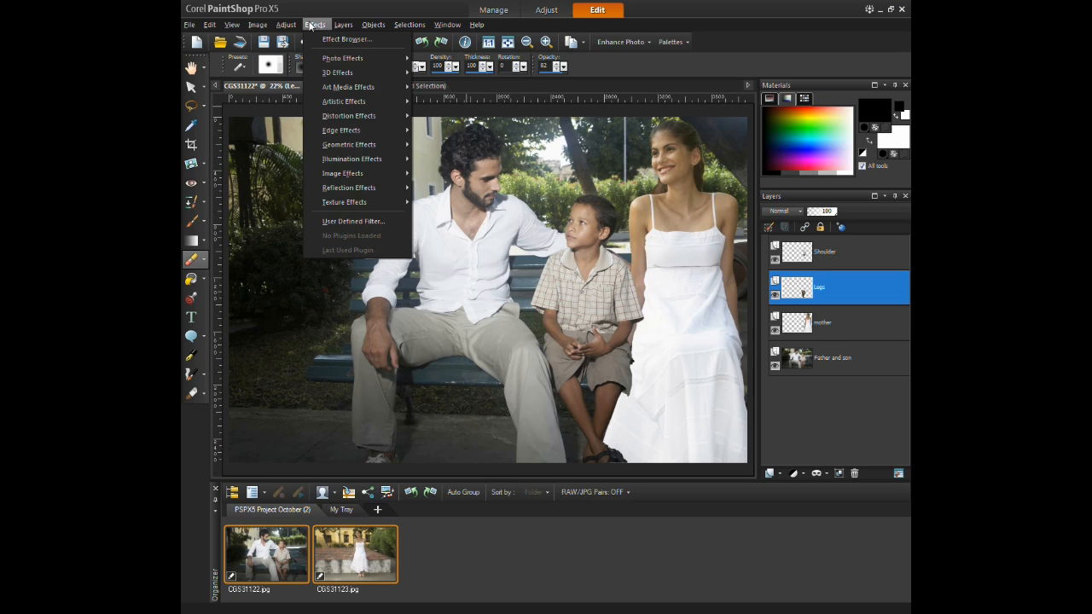
{"action": "mouse_move", "coordinate": [338, 72]}
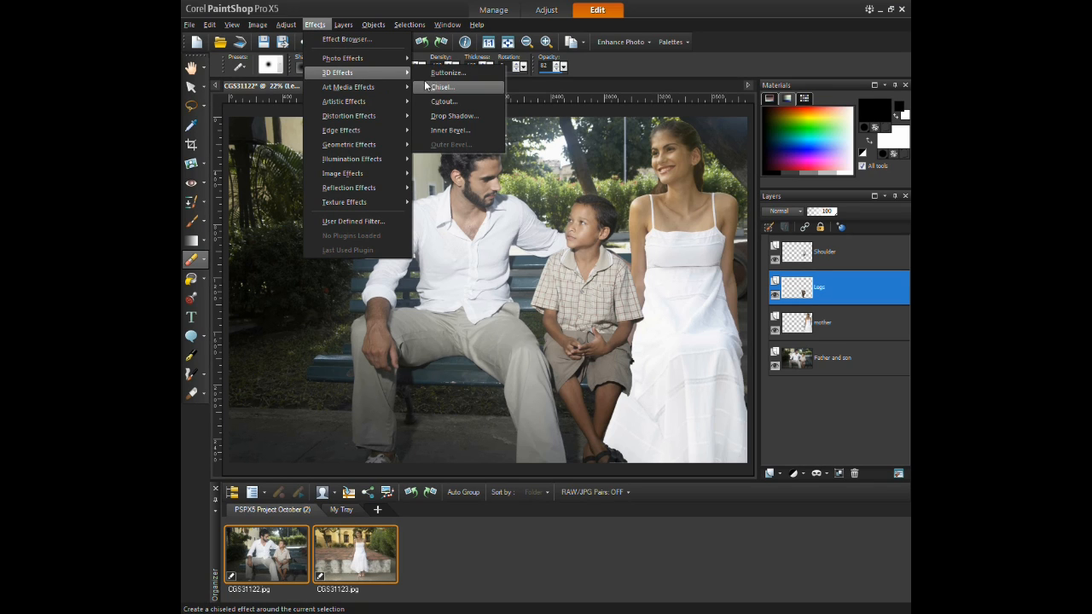
{"action": "left_click", "coordinate": [454, 116]}
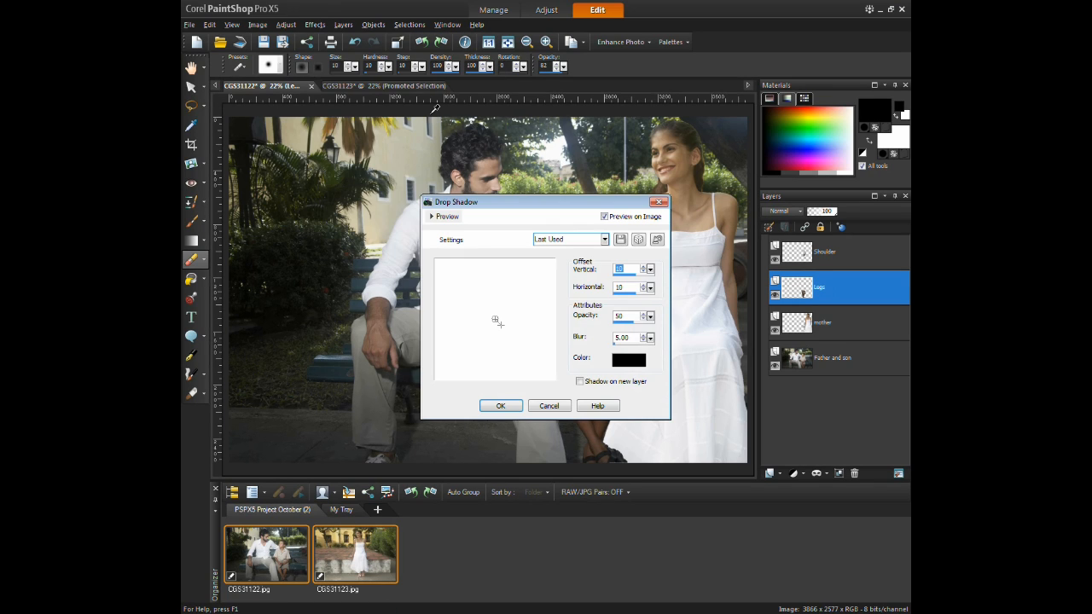
{"action": "mouse_move", "coordinate": [505, 207]}
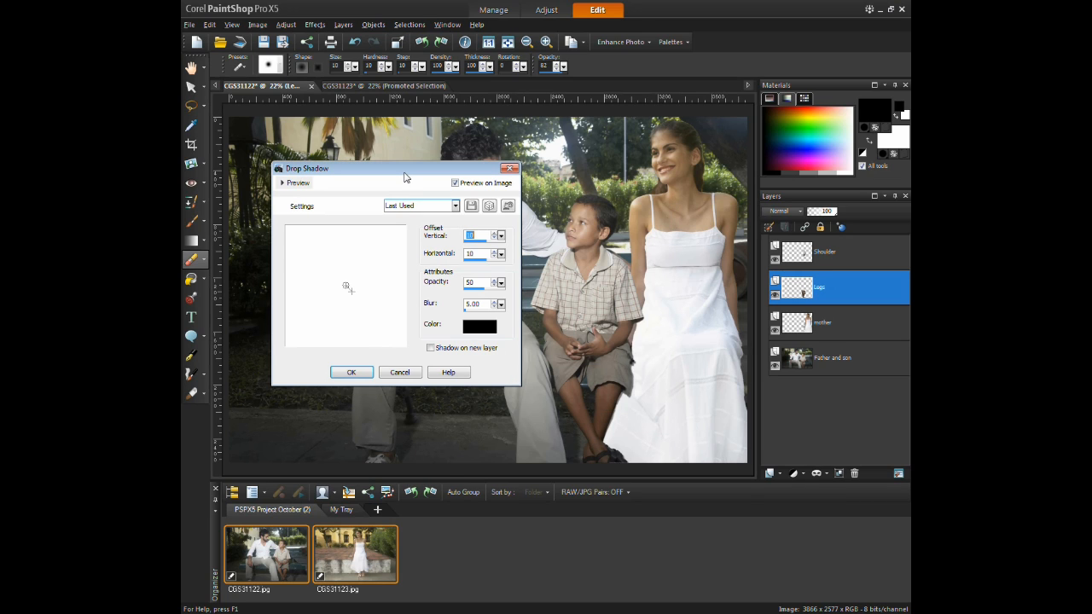
{"action": "mouse_move", "coordinate": [348, 302]}
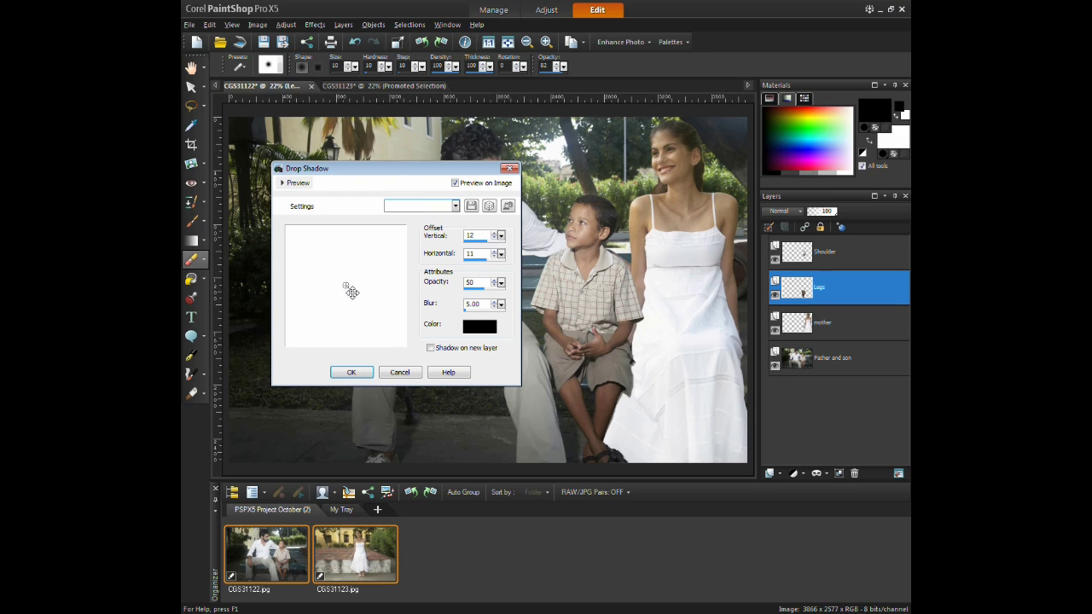
{"action": "left_click_drag", "start_coordinate": [350, 290], "coordinate": [364, 297]}
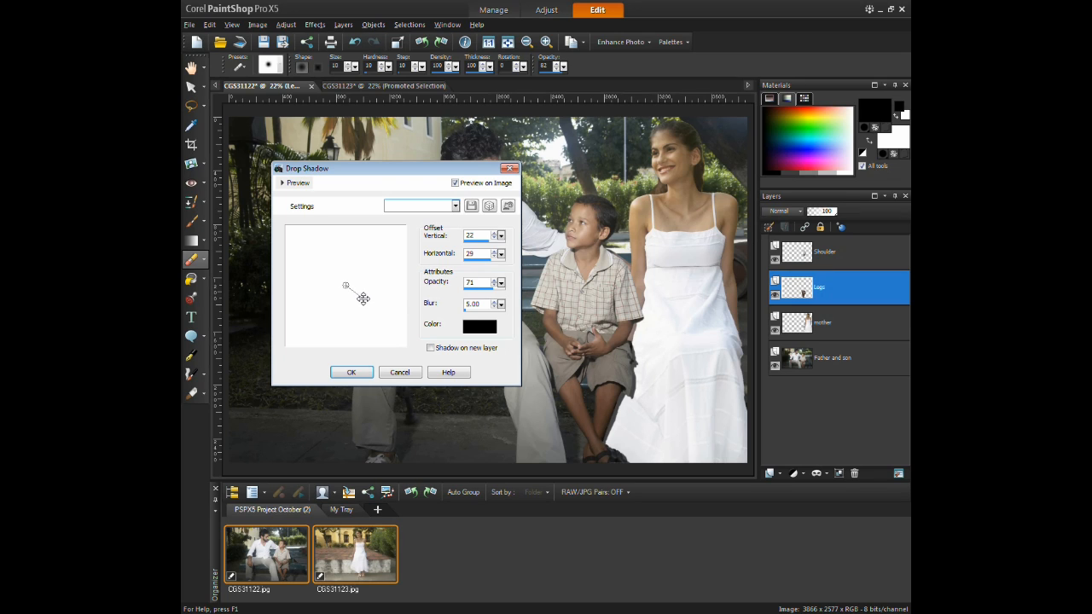
{"action": "left_click_drag", "start_coordinate": [345, 287], "coordinate": [351, 294]}
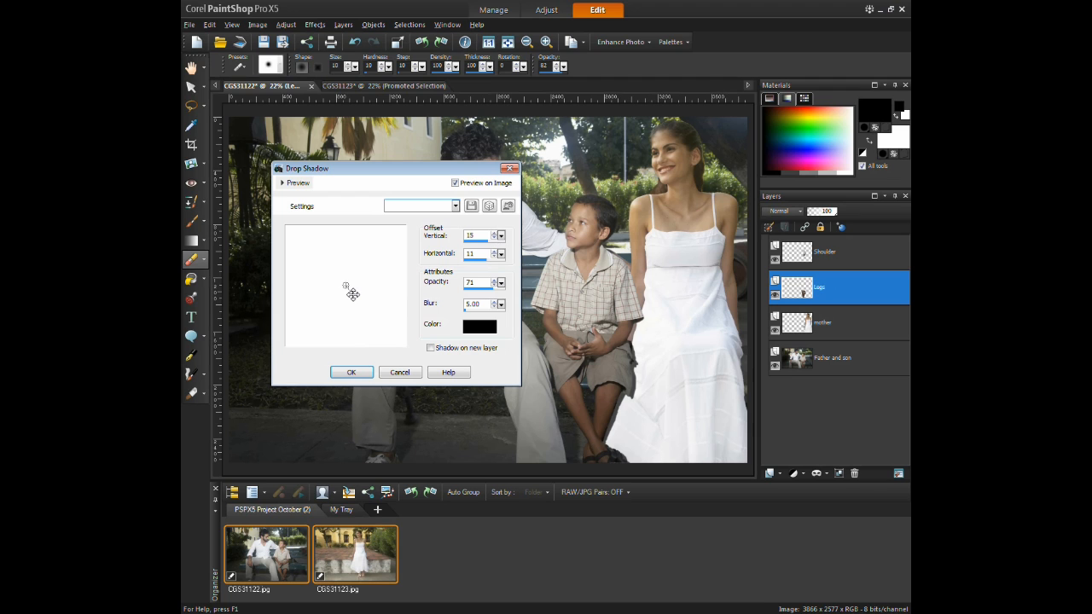
{"action": "left_click", "coordinate": [352, 372]}
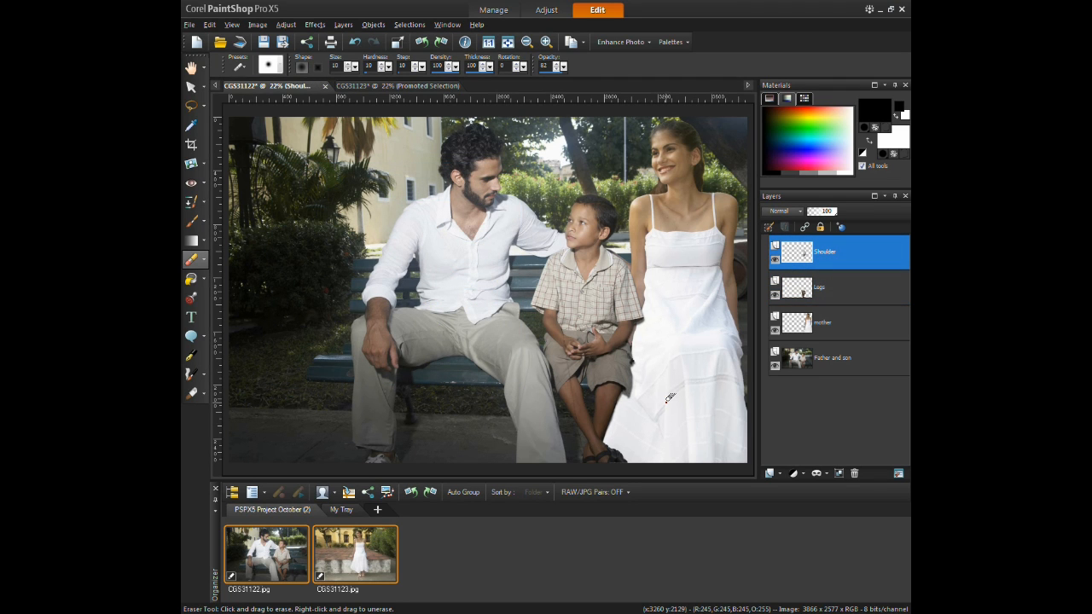
Step: Apply Fill Flash to the mother layer with Strength 13 and Saturation -54
{"action": "left_click", "coordinate": [822, 323]}
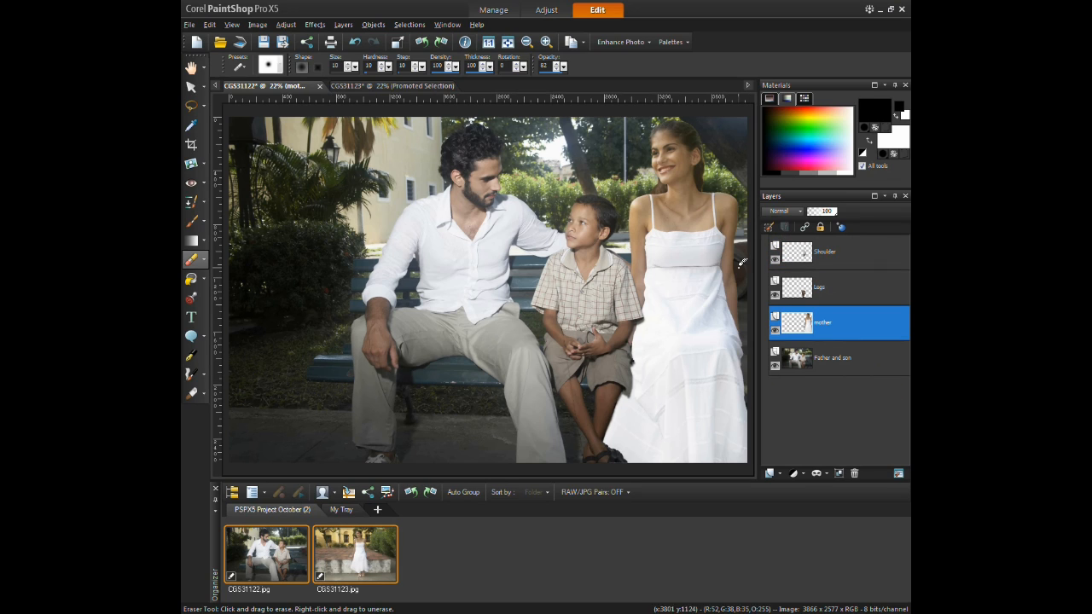
{"action": "left_click", "coordinate": [287, 24]}
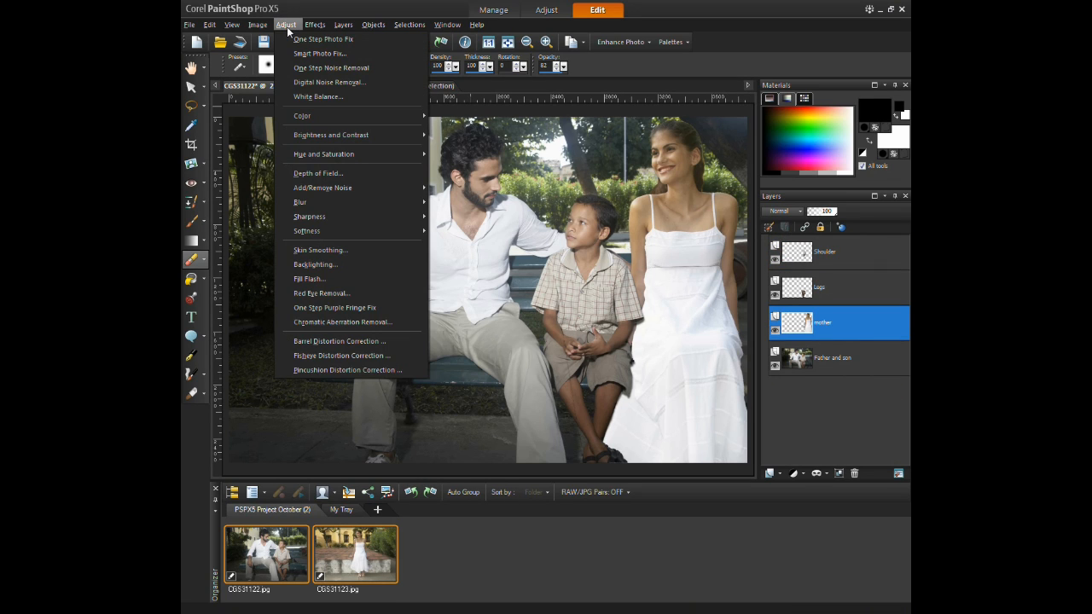
{"action": "mouse_move", "coordinate": [311, 280]}
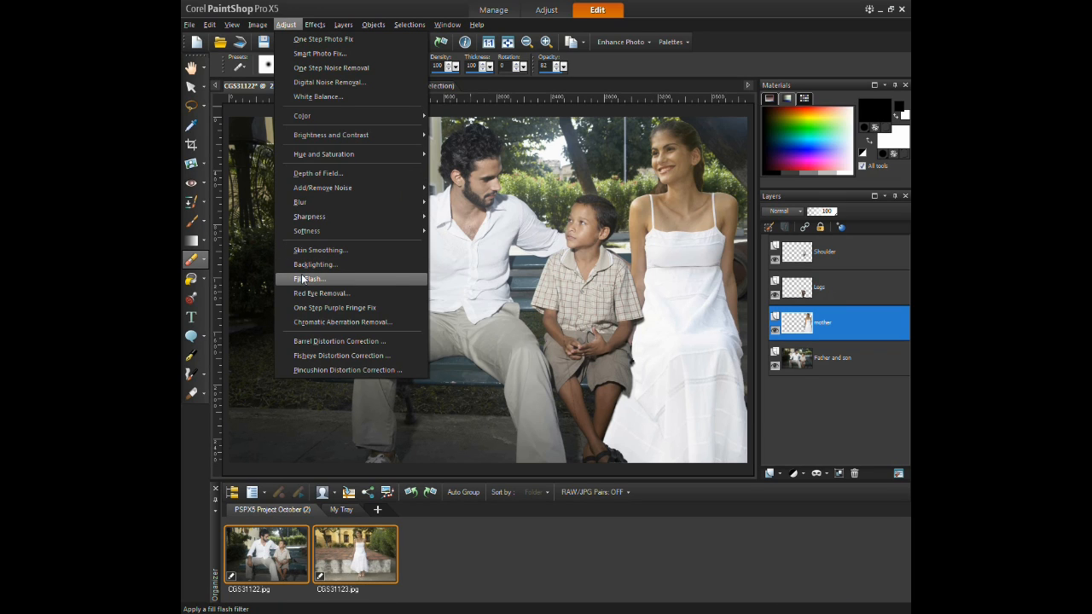
{"action": "left_click", "coordinate": [311, 279]}
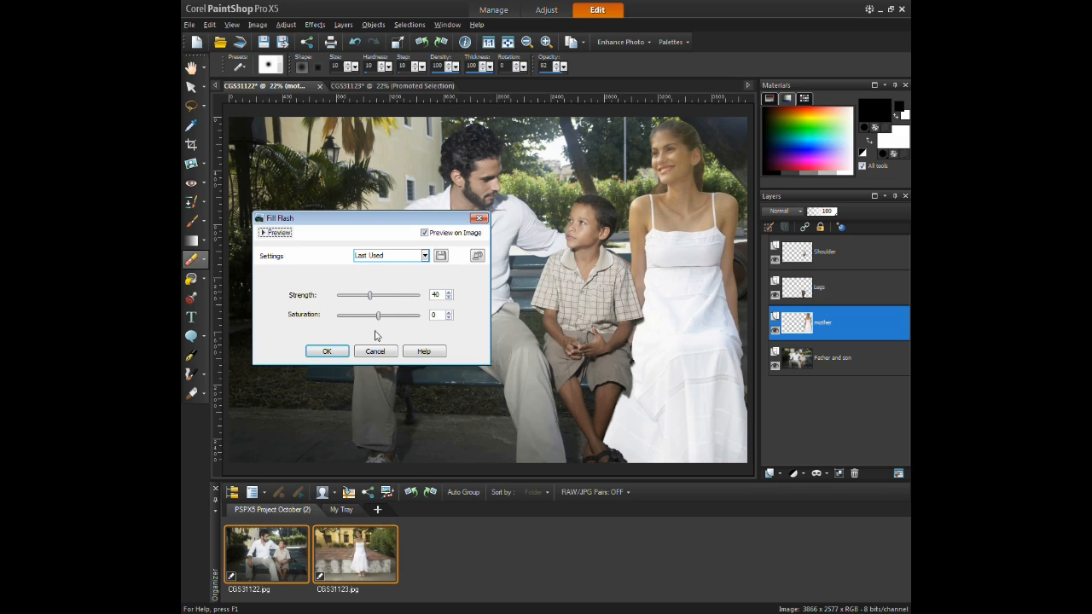
{"action": "left_click_drag", "start_coordinate": [368, 293], "coordinate": [357, 293]}
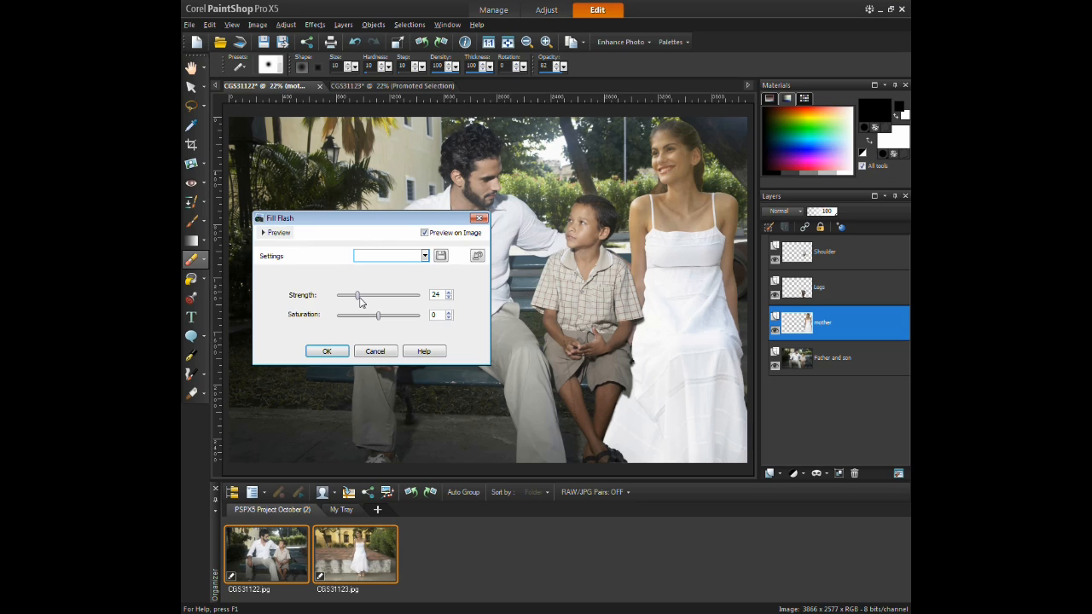
{"action": "left_click_drag", "start_coordinate": [378, 314], "coordinate": [361, 314]}
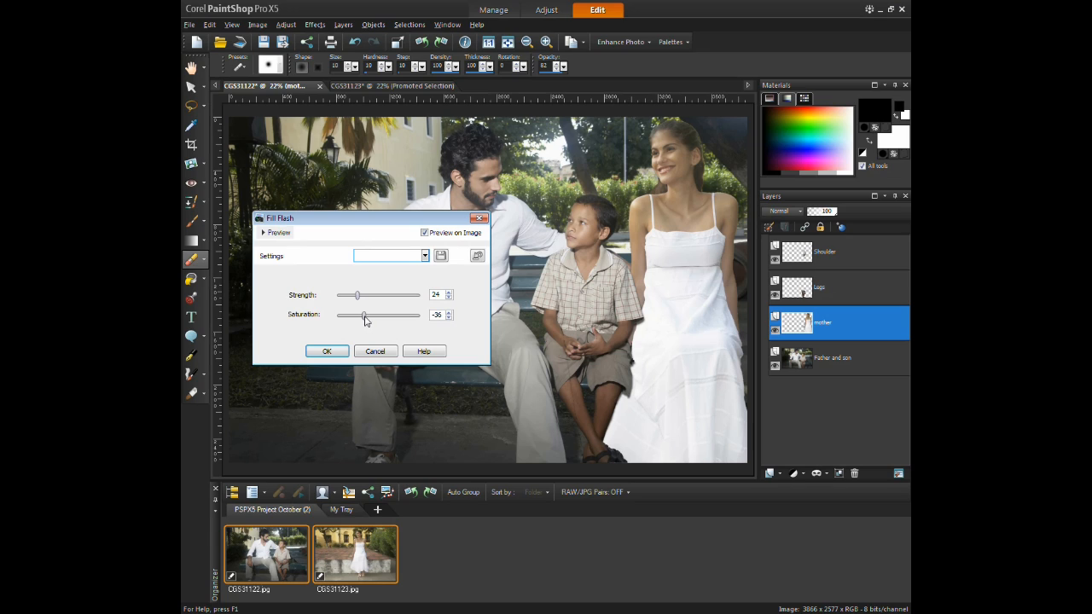
{"action": "left_click_drag", "start_coordinate": [359, 294], "coordinate": [348, 293]}
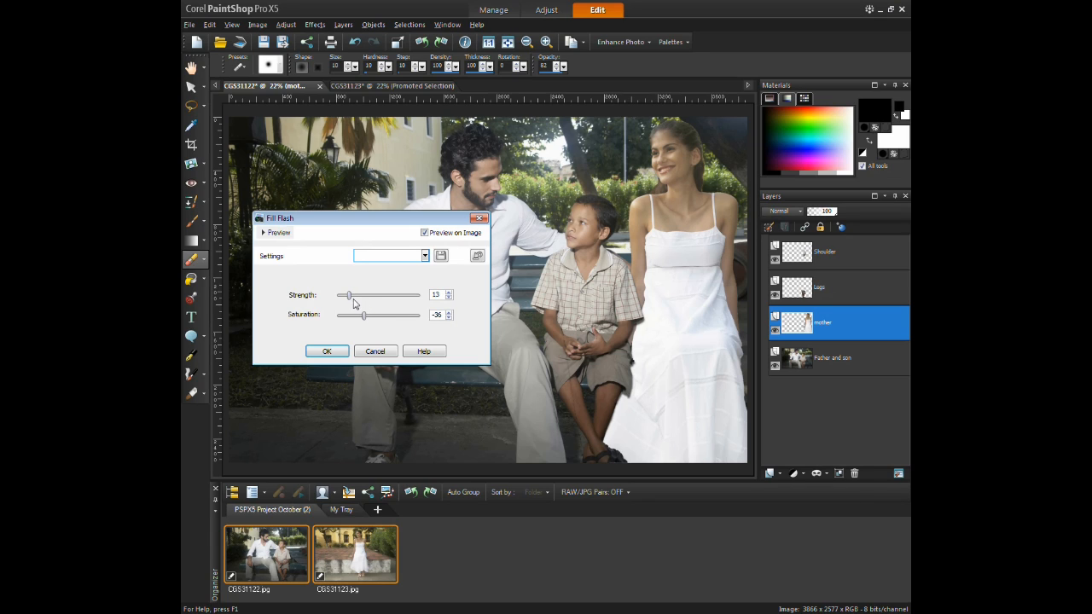
{"action": "mouse_move", "coordinate": [377, 326]}
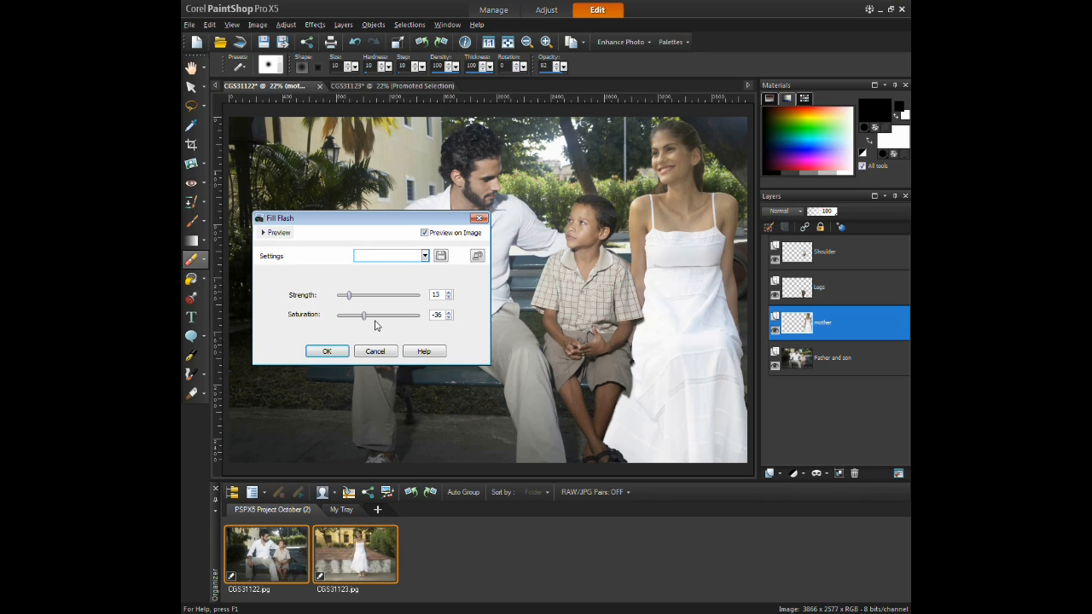
{"action": "left_click_drag", "start_coordinate": [365, 314], "coordinate": [358, 314]}
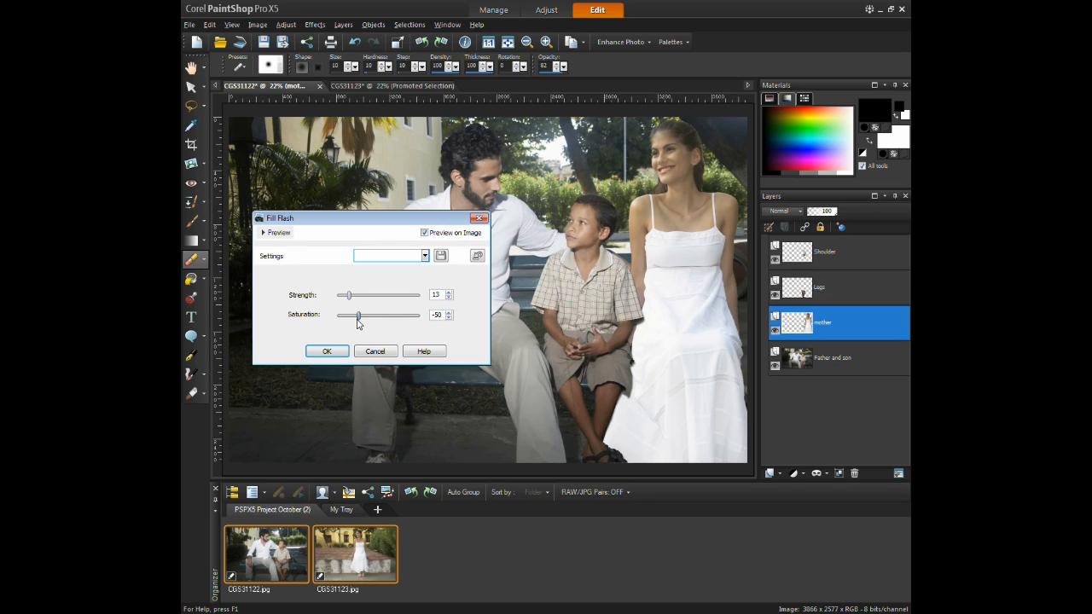
{"action": "left_click_drag", "start_coordinate": [358, 313], "coordinate": [355, 314]}
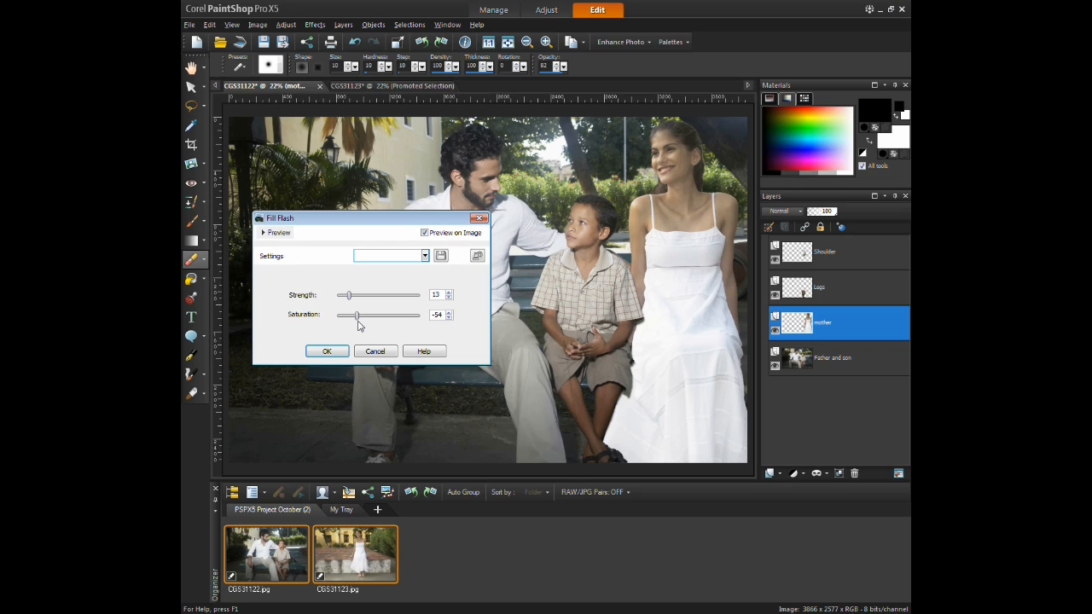
{"action": "left_click", "coordinate": [327, 351]}
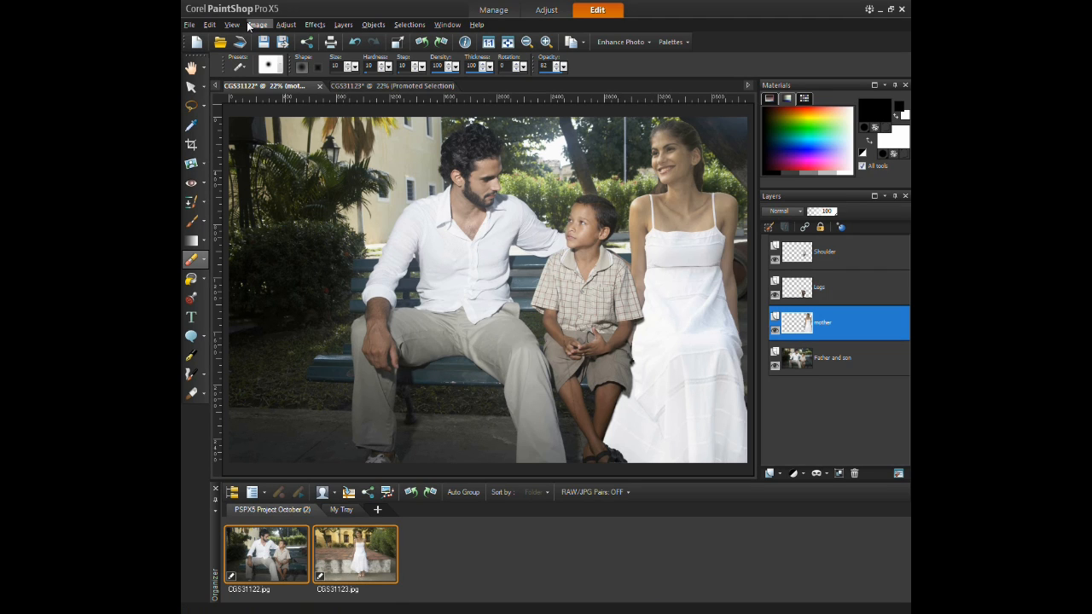
Step: Apply Backlighting to the woman's layer with Strength 12 and Saturation -31
{"action": "left_click", "coordinate": [257, 24]}
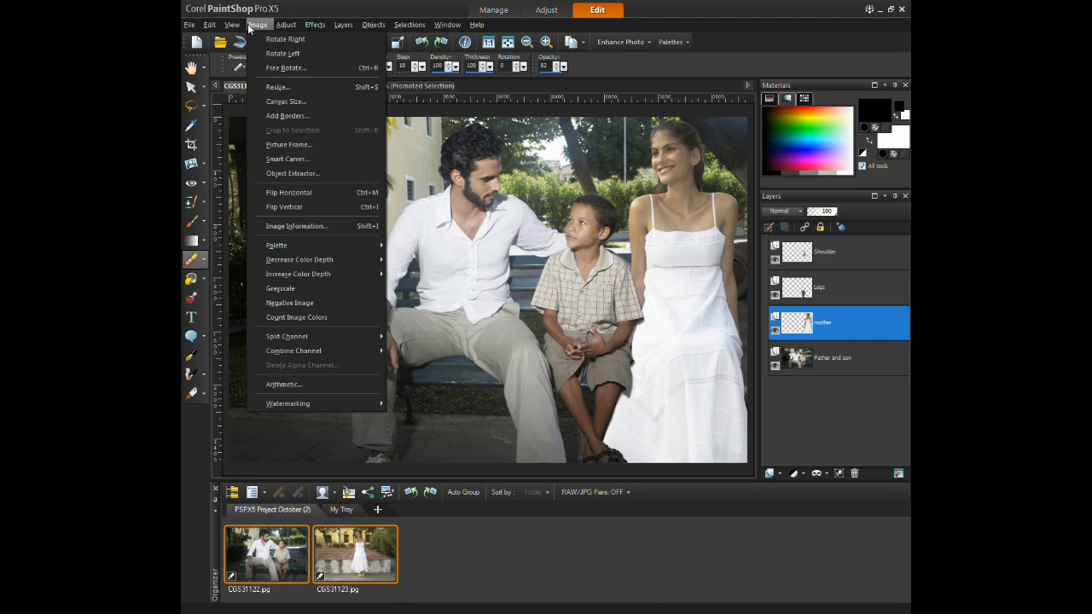
{"action": "left_click", "coordinate": [287, 24]}
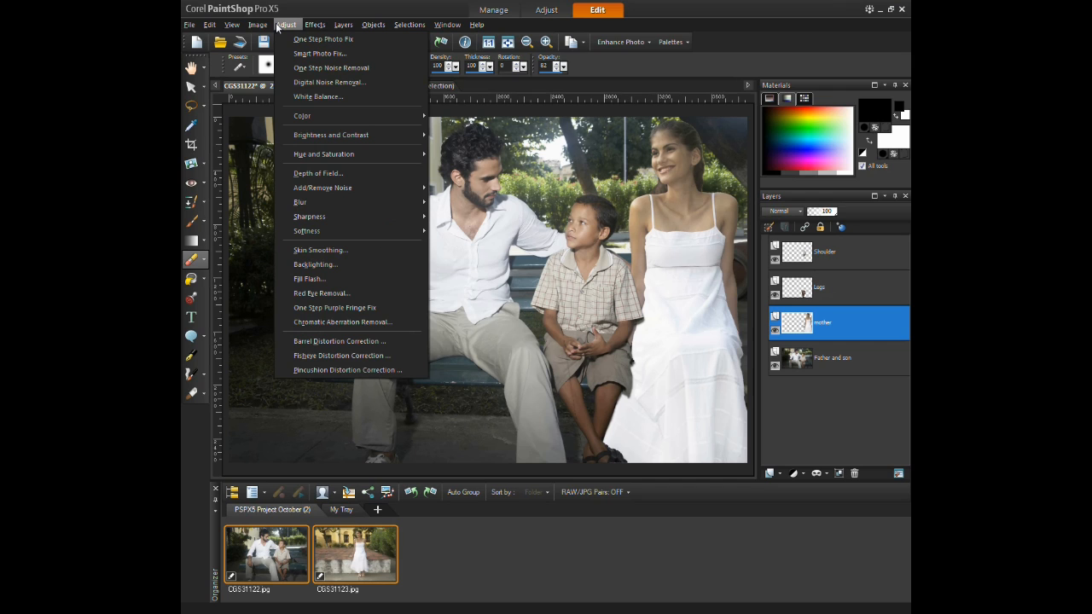
{"action": "left_click", "coordinate": [314, 264]}
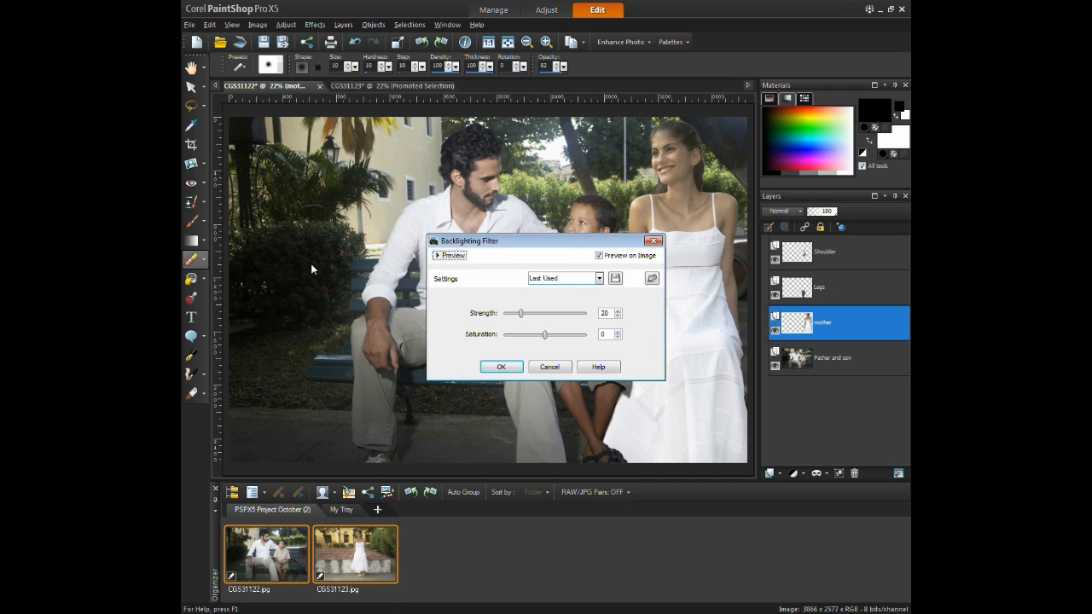
{"action": "left_click_drag", "start_coordinate": [469, 240], "coordinate": [308, 238]}
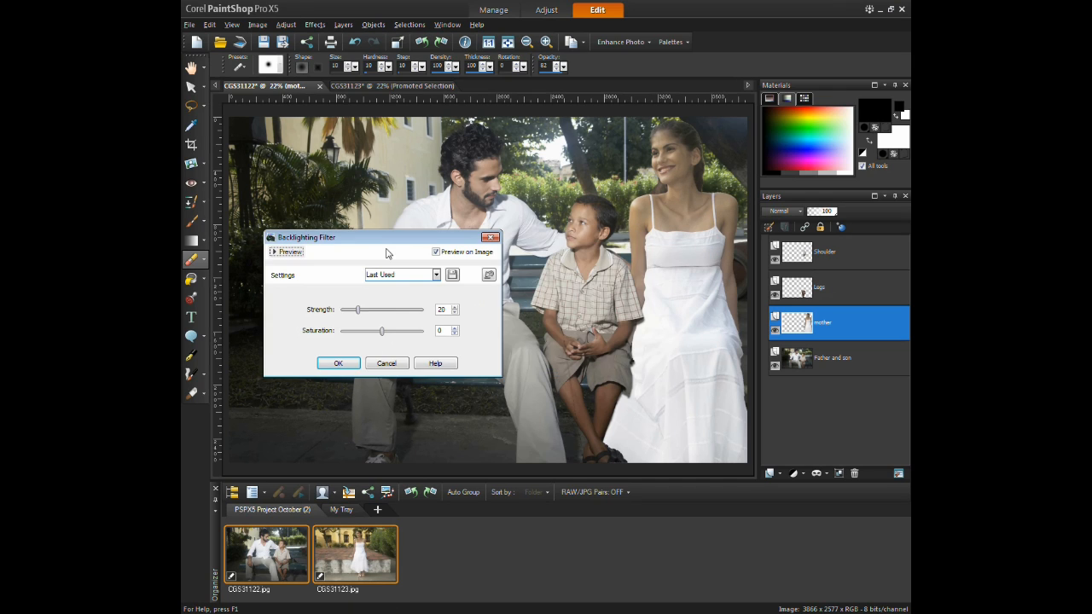
{"action": "left_click_drag", "start_coordinate": [382, 331], "coordinate": [372, 331]}
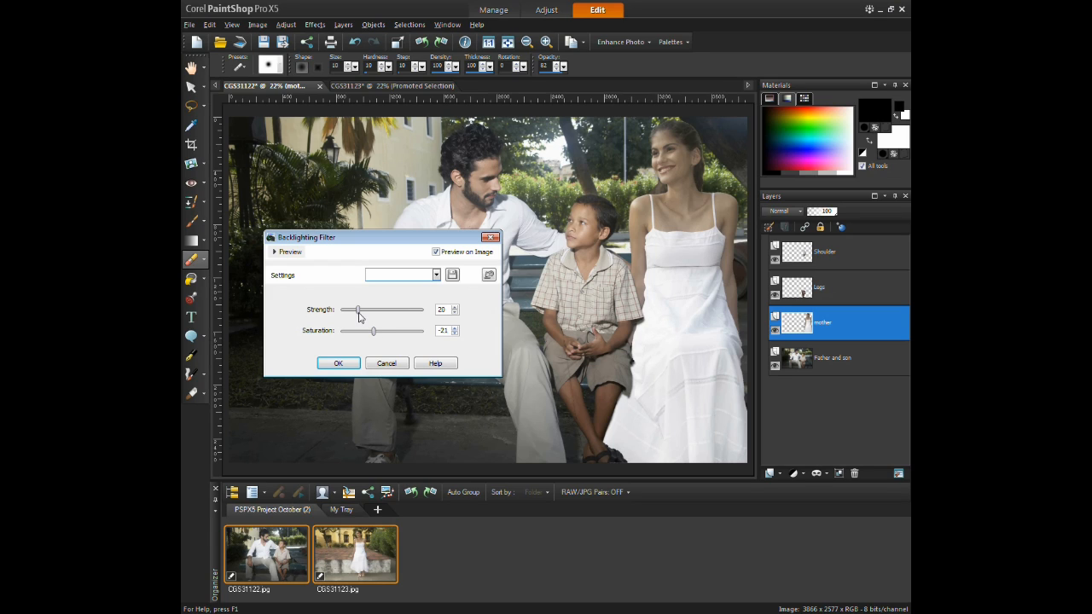
{"action": "left_click_drag", "start_coordinate": [358, 310], "coordinate": [366, 311]}
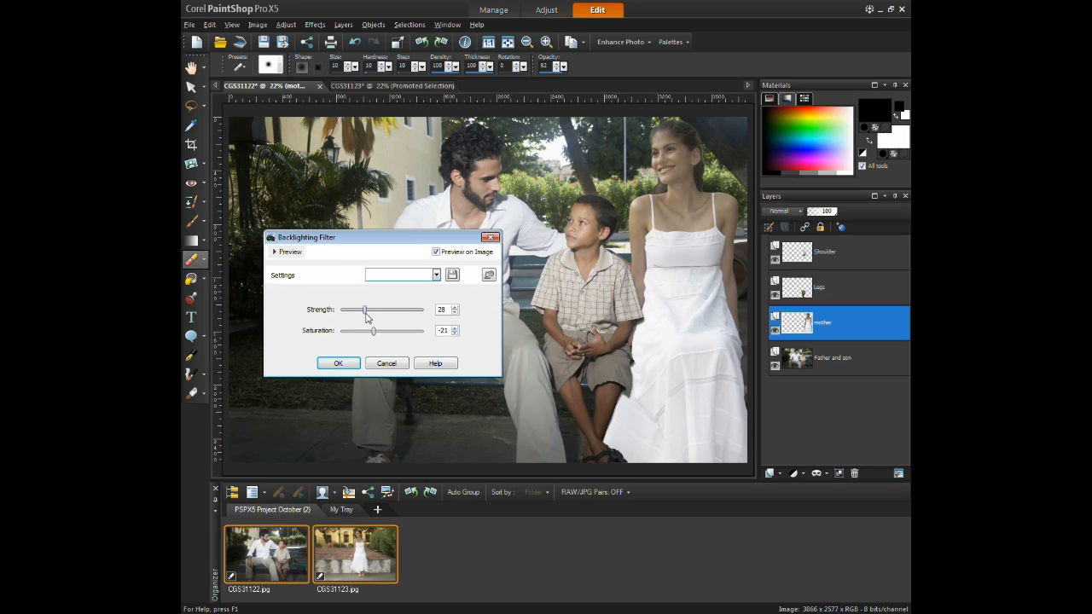
{"action": "left_click_drag", "start_coordinate": [367, 310], "coordinate": [355, 311]}
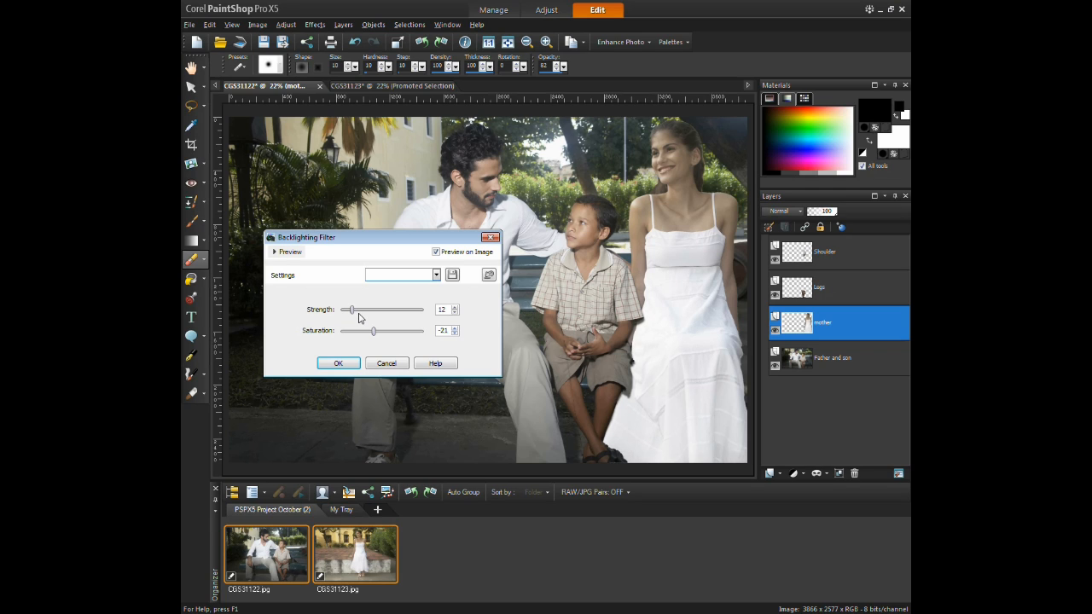
{"action": "left_click", "coordinate": [338, 362]}
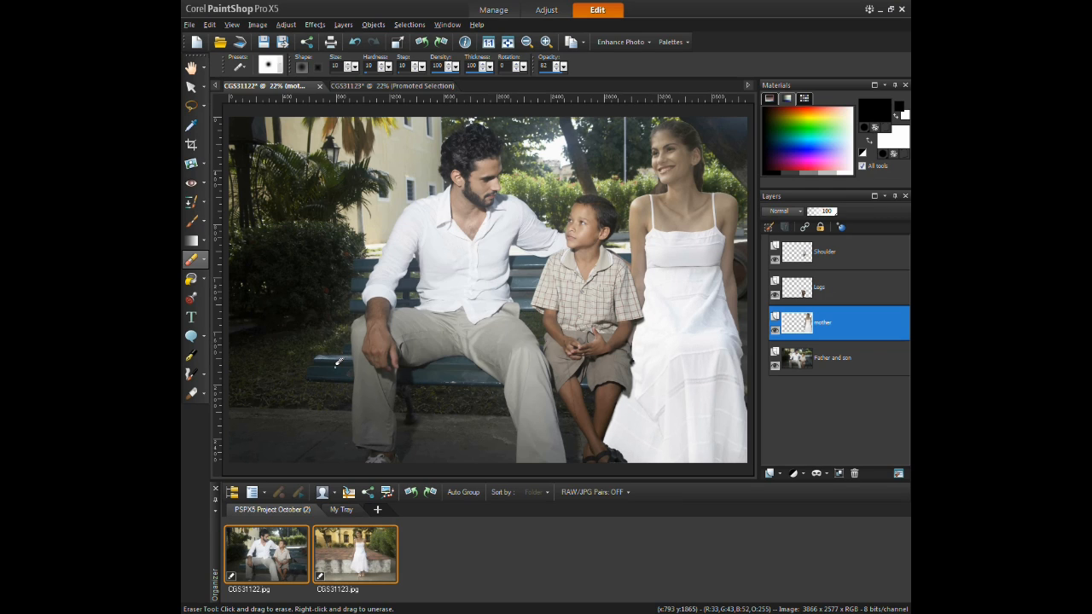